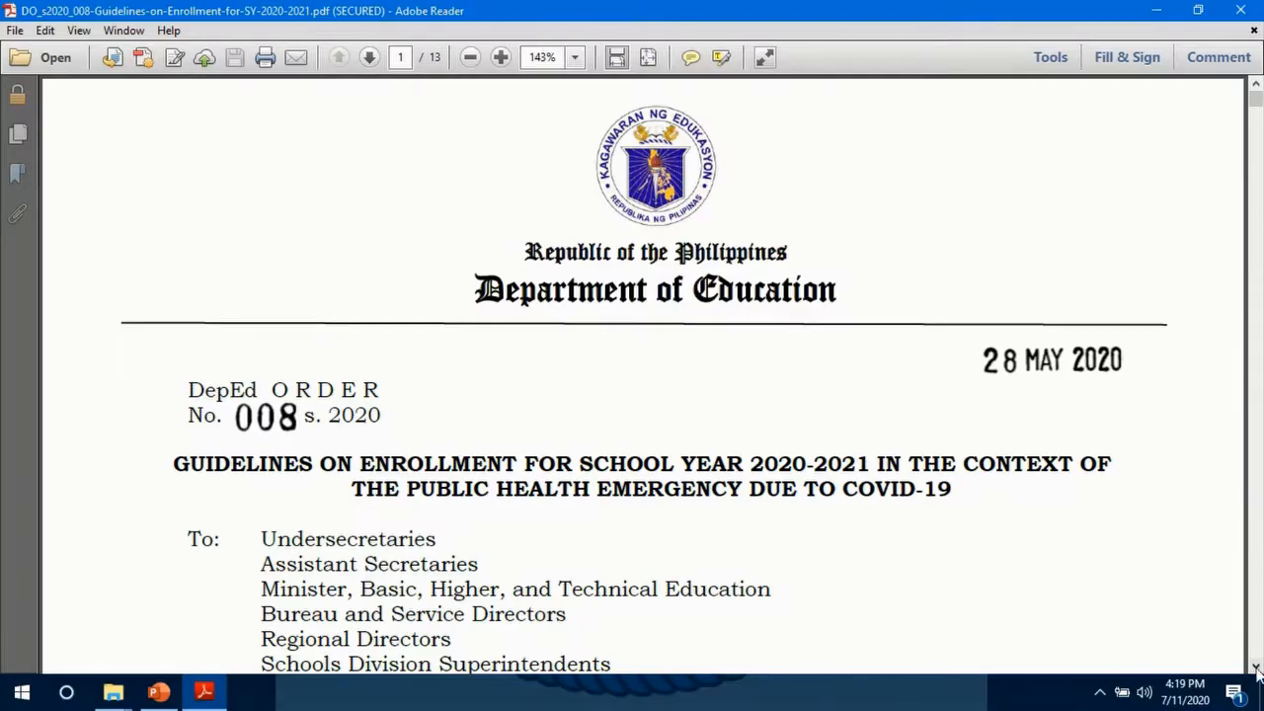
Step: Scroll through DepEd Order No. 008 from page 1 to the LIS encoding section on page 10
scroll("down", 3)
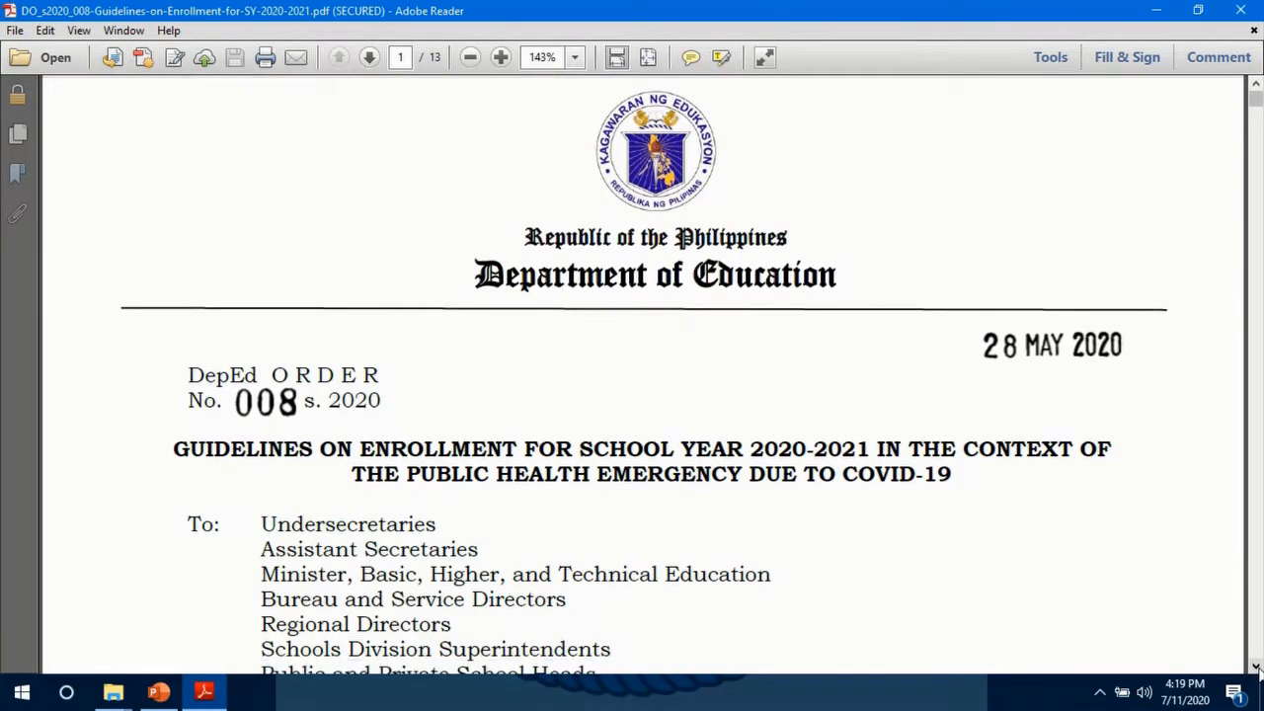
scroll("up", 3)
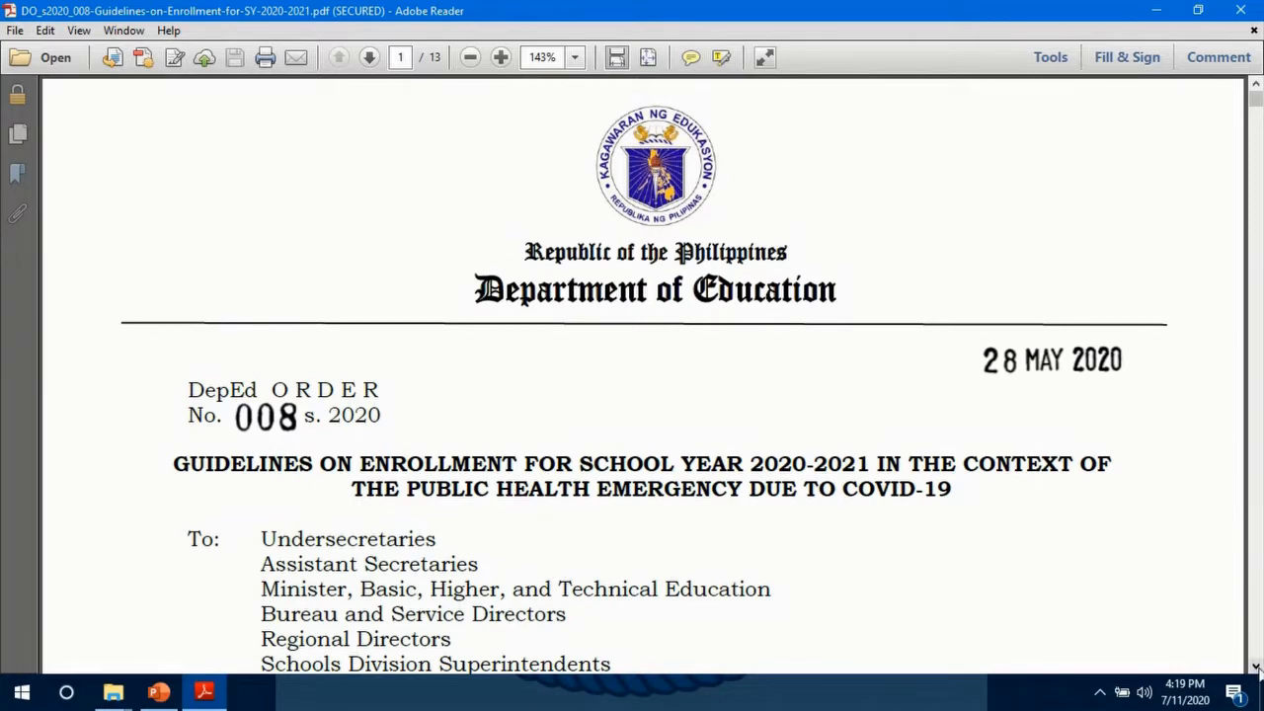
scroll("down", 3)
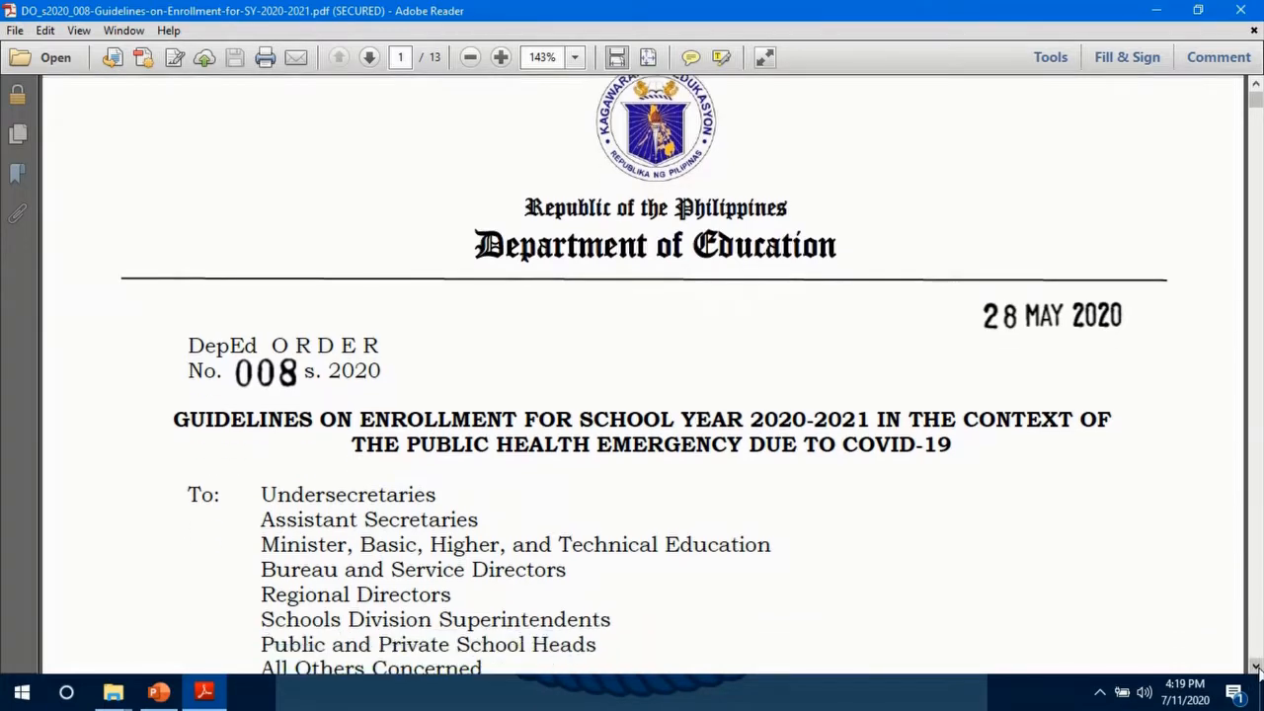
scroll("down", 3)
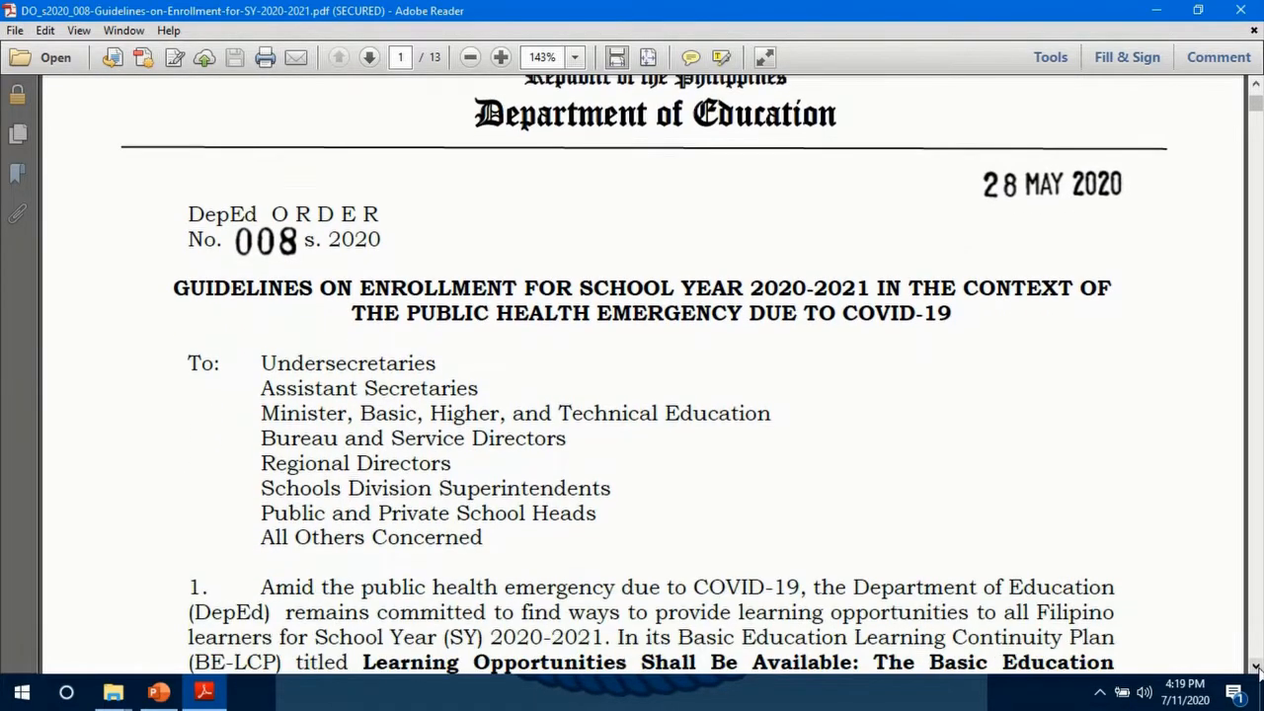
scroll("down", 3)
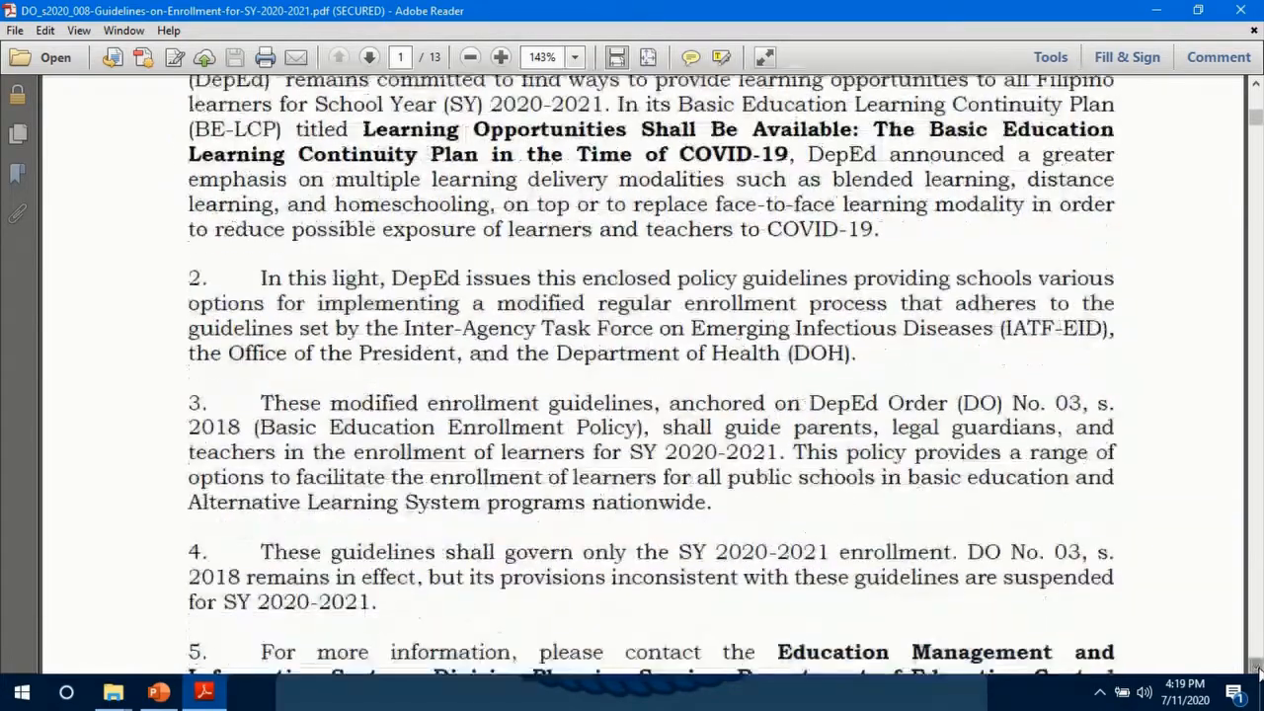
scroll("down", 3)
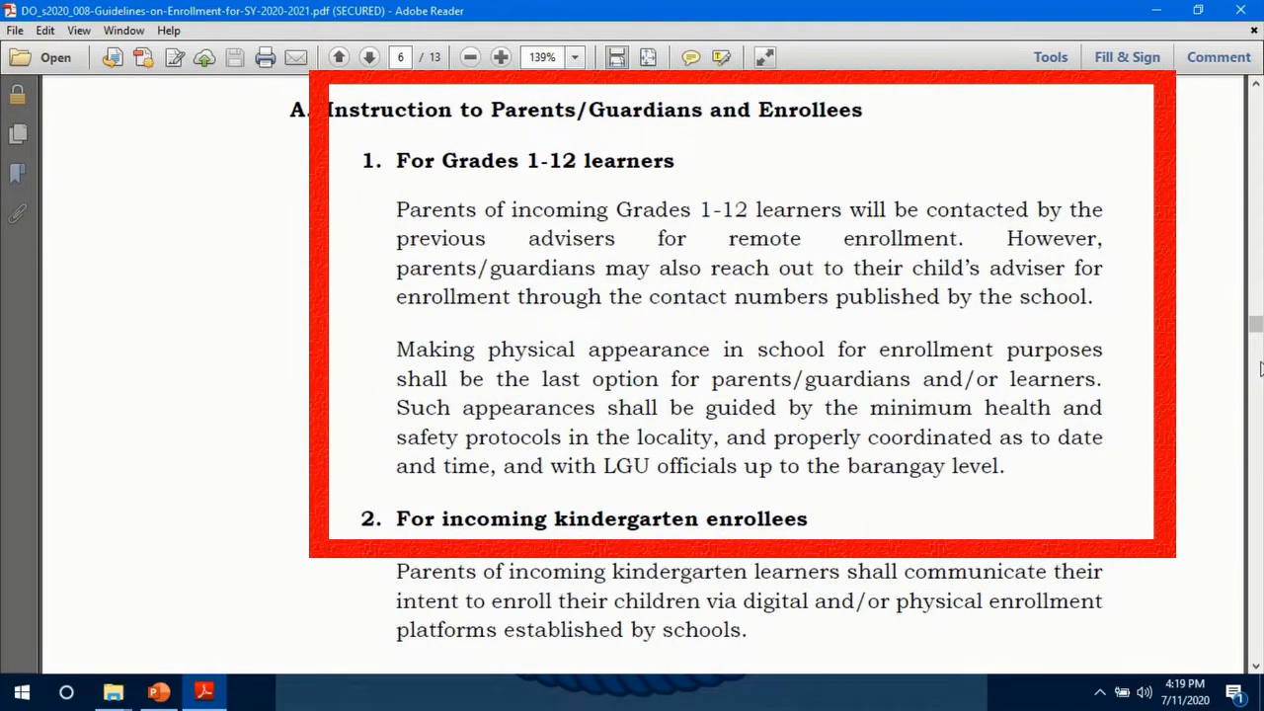
scroll("down", 3)
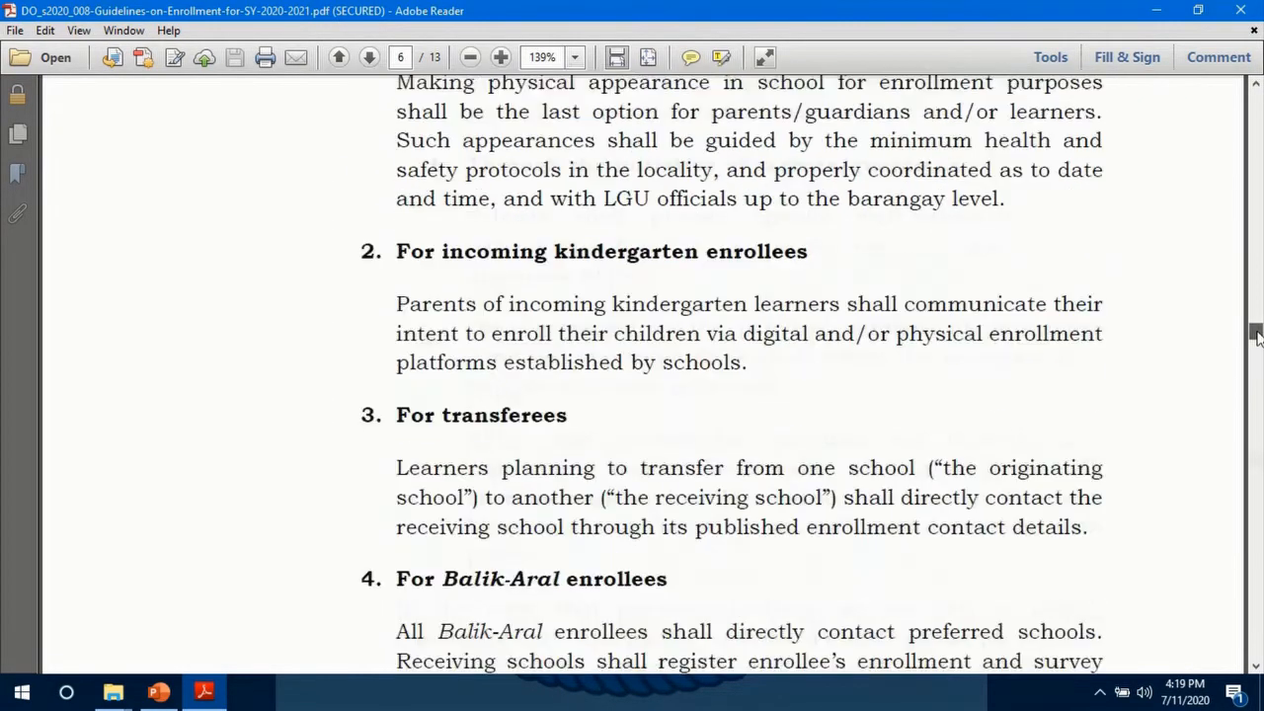
scroll("down", 3)
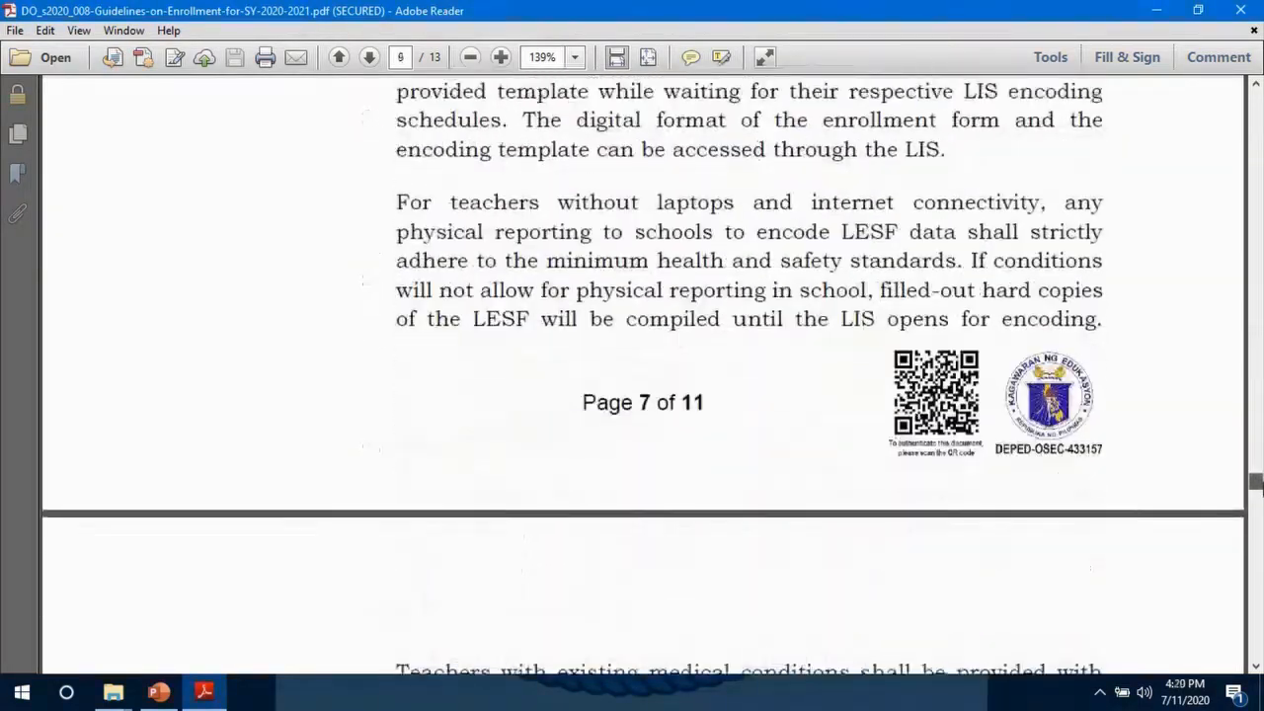
scroll("down", 3)
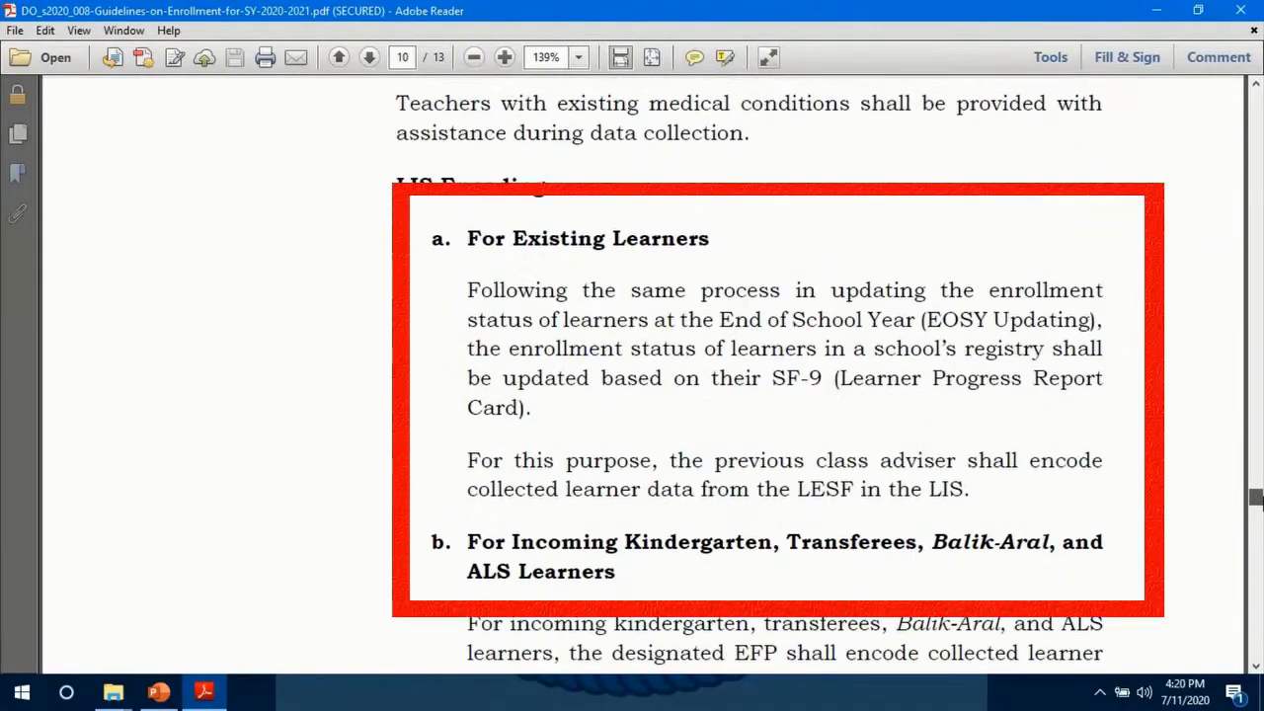
scroll("down", 3)
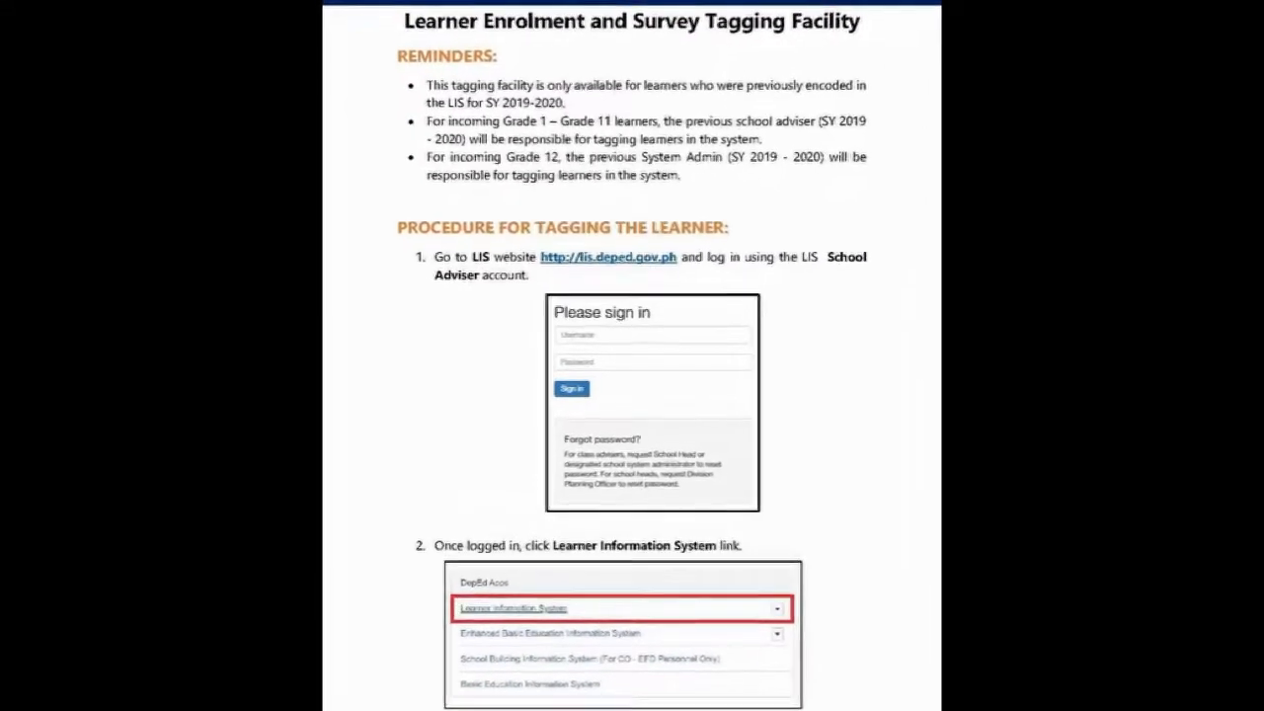
Step: Scroll through the Learner Enrolment and Survey Tagging Facility reminders and tagging procedure
scroll("down", 3)
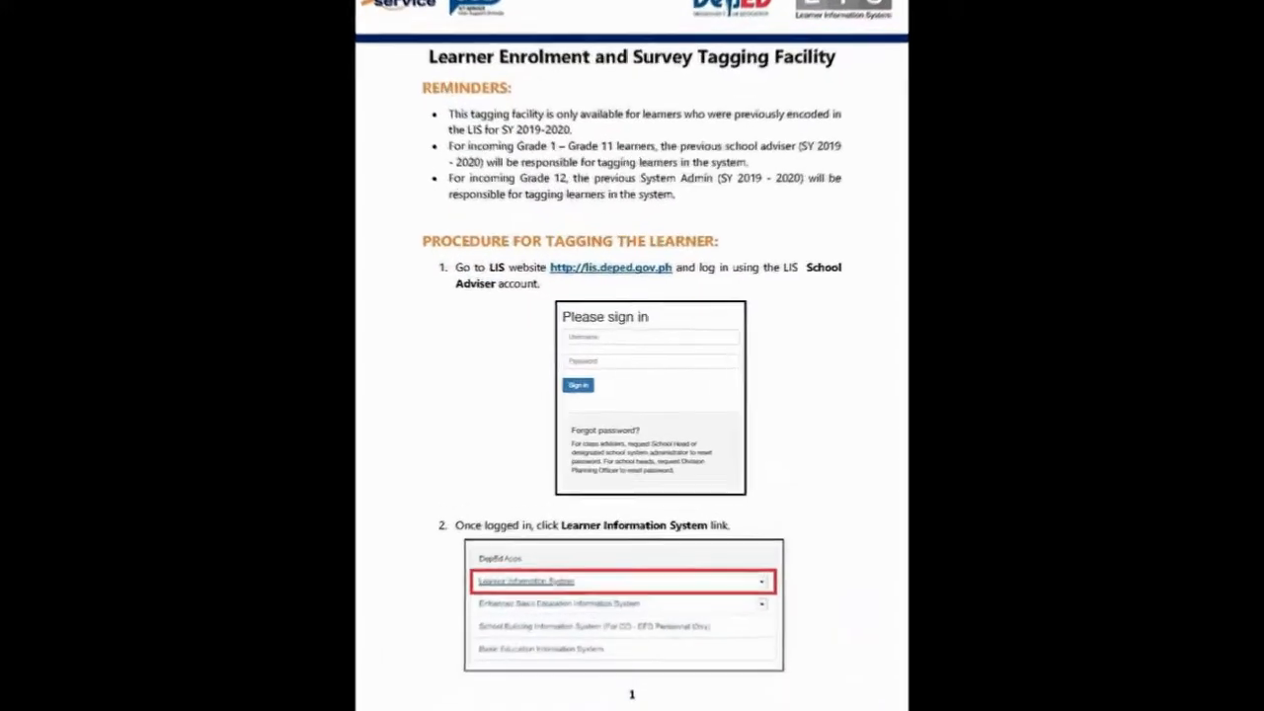
scroll("down", 3)
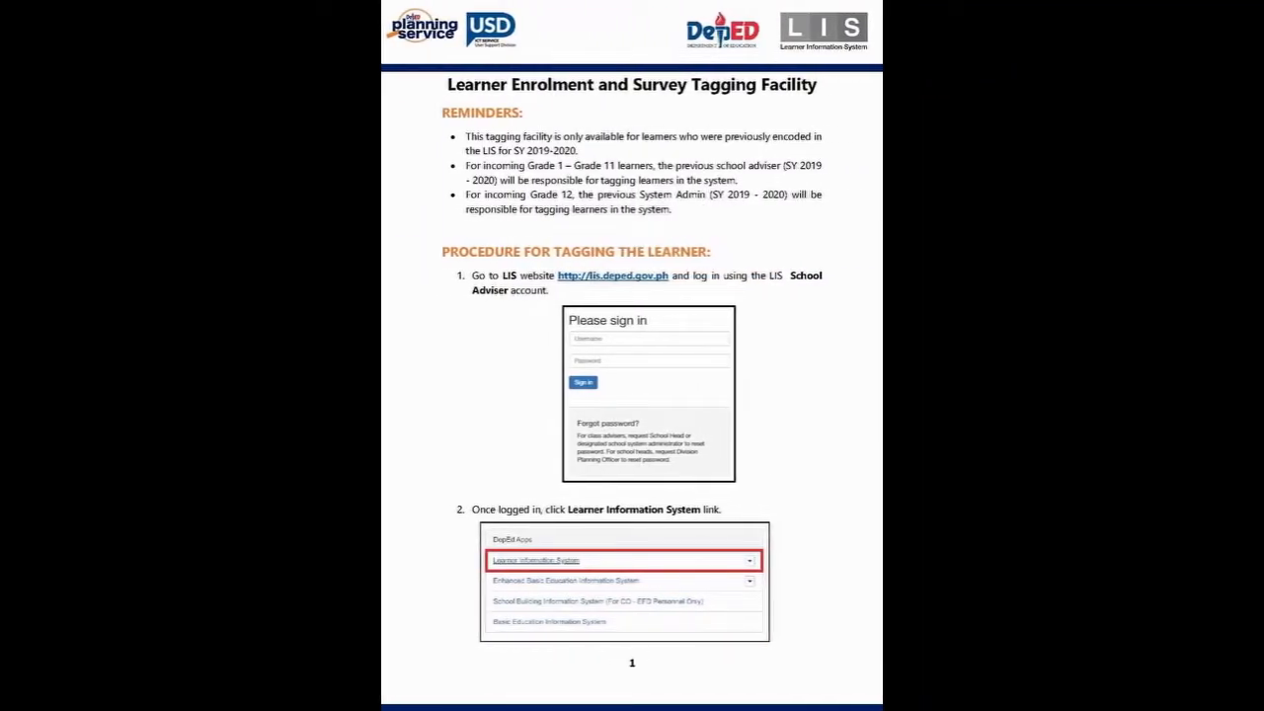
scroll("down", 3)
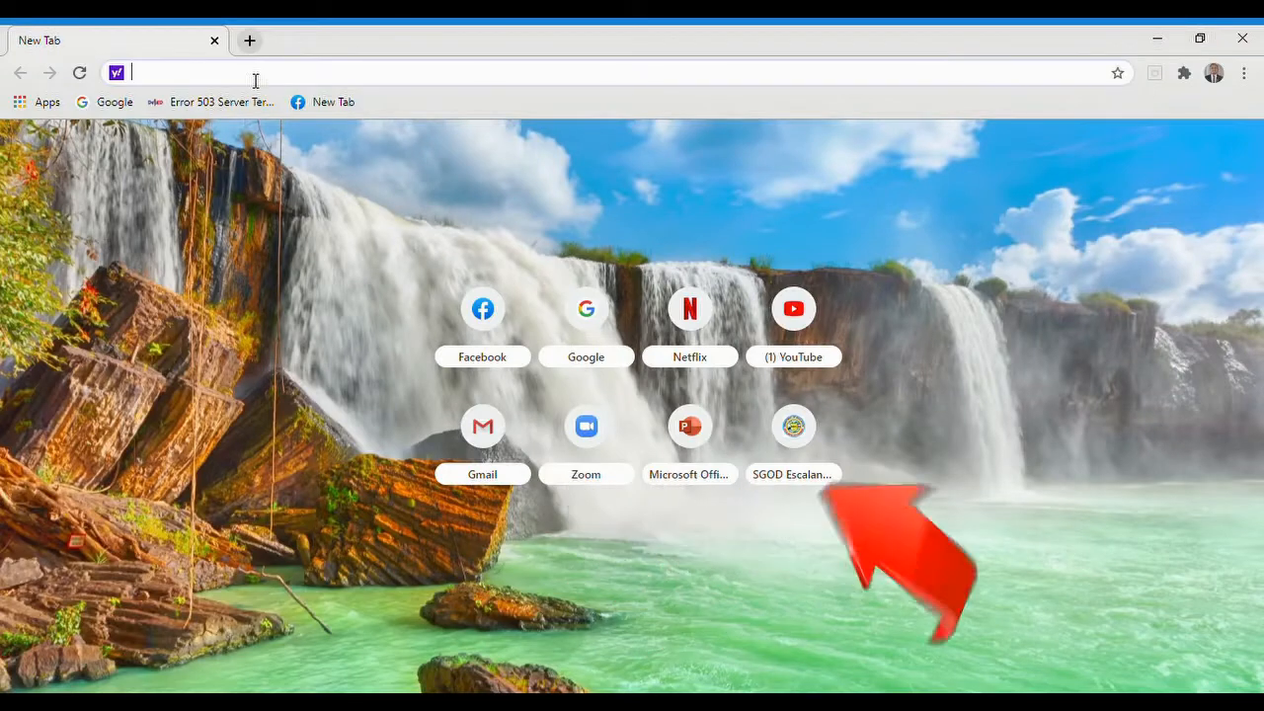
Step: Search Google for 'deped lis' and open the LIS - DepEd result
type("www.facebook.com")
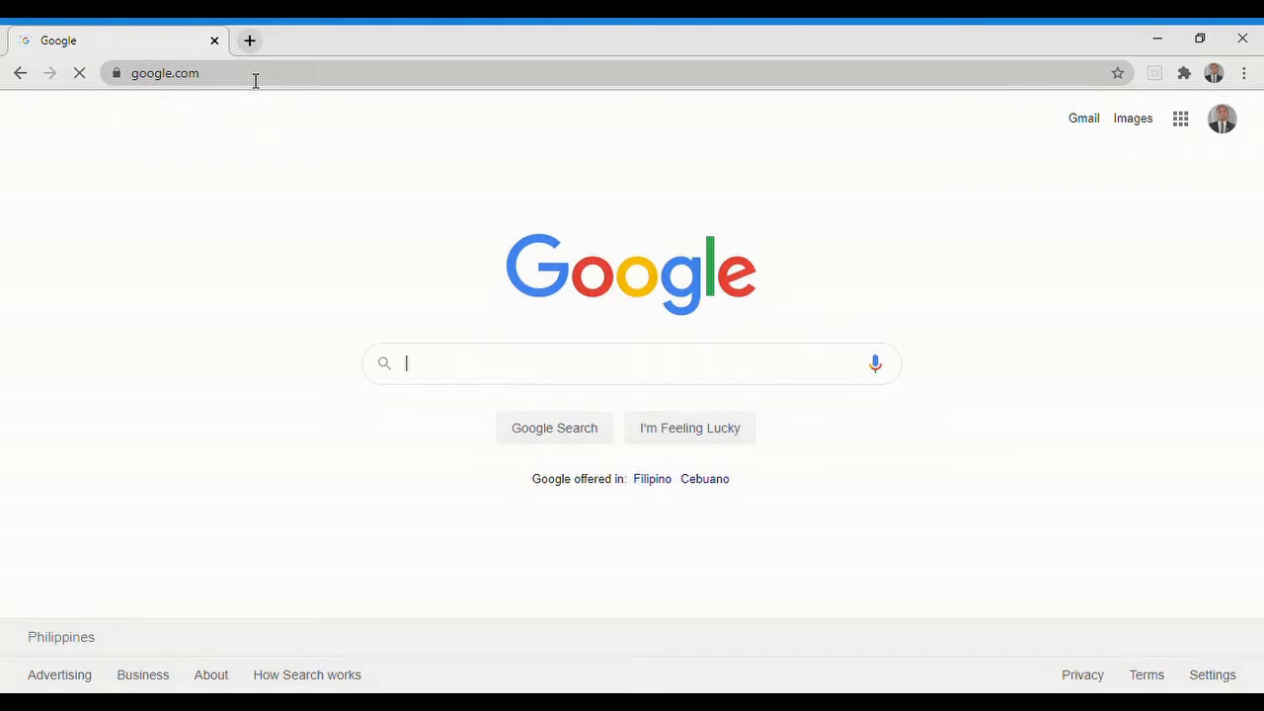
type("d")
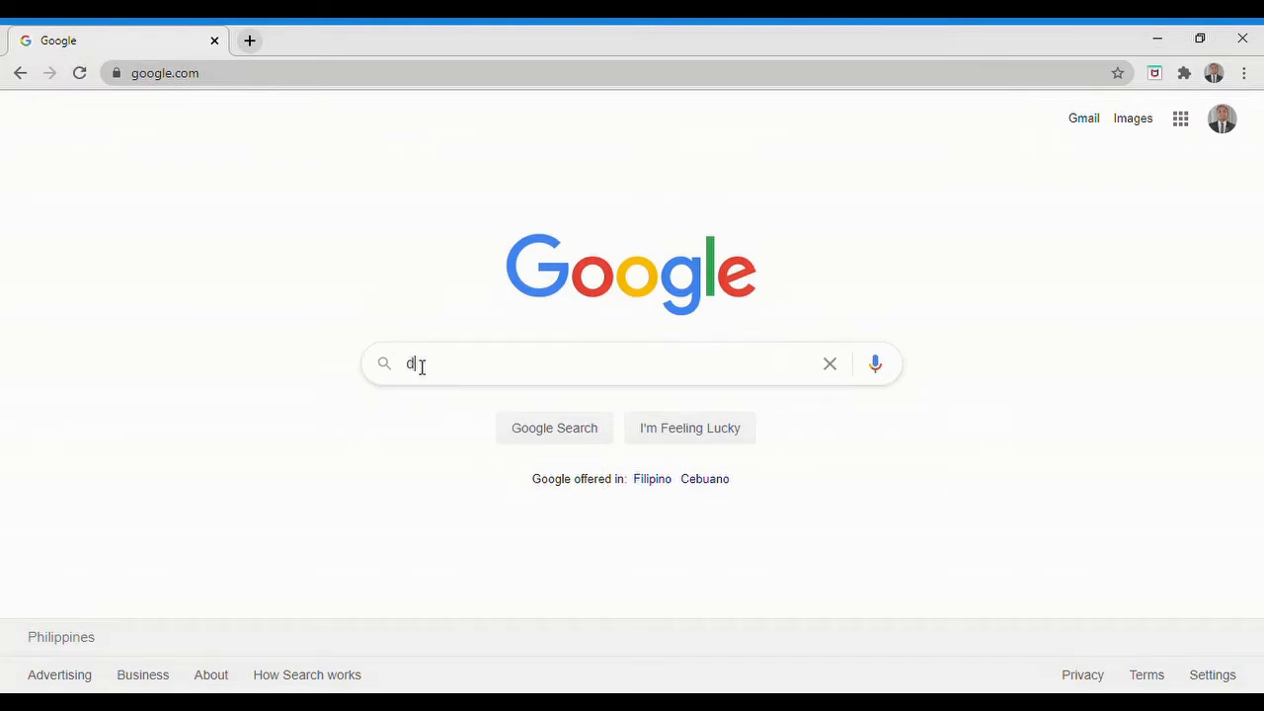
type("ep")
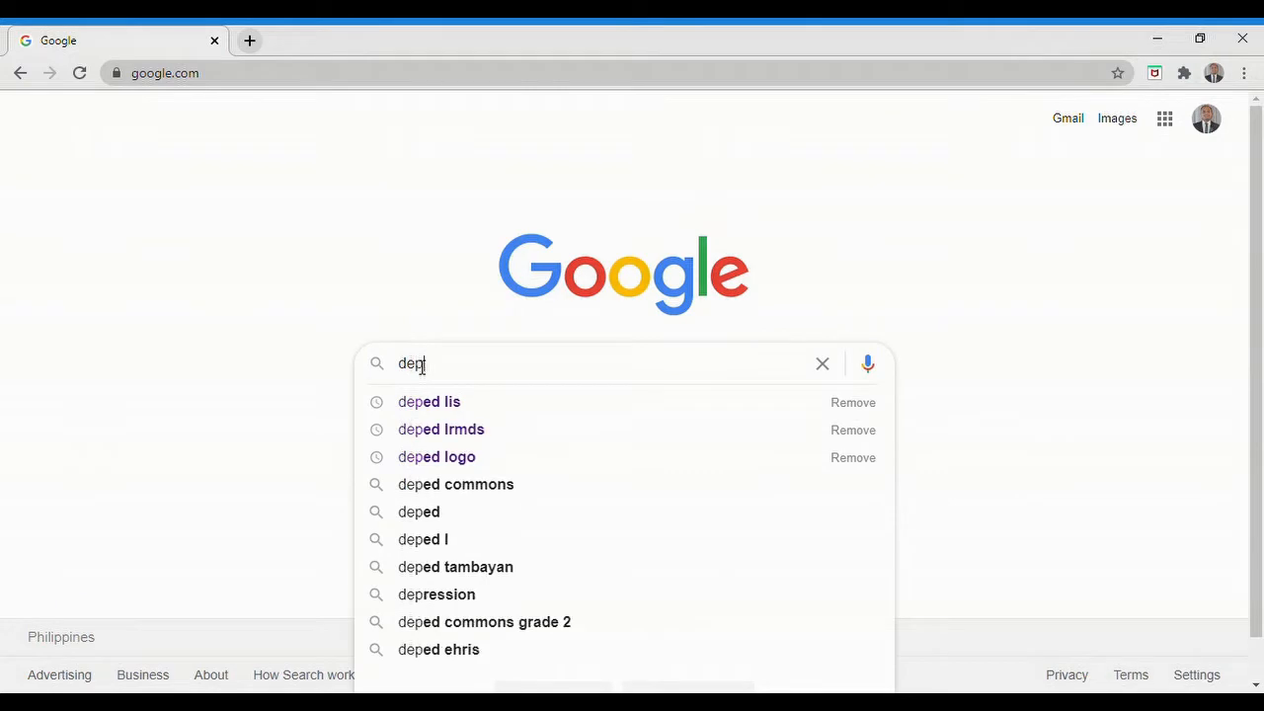
left_click(428, 401)
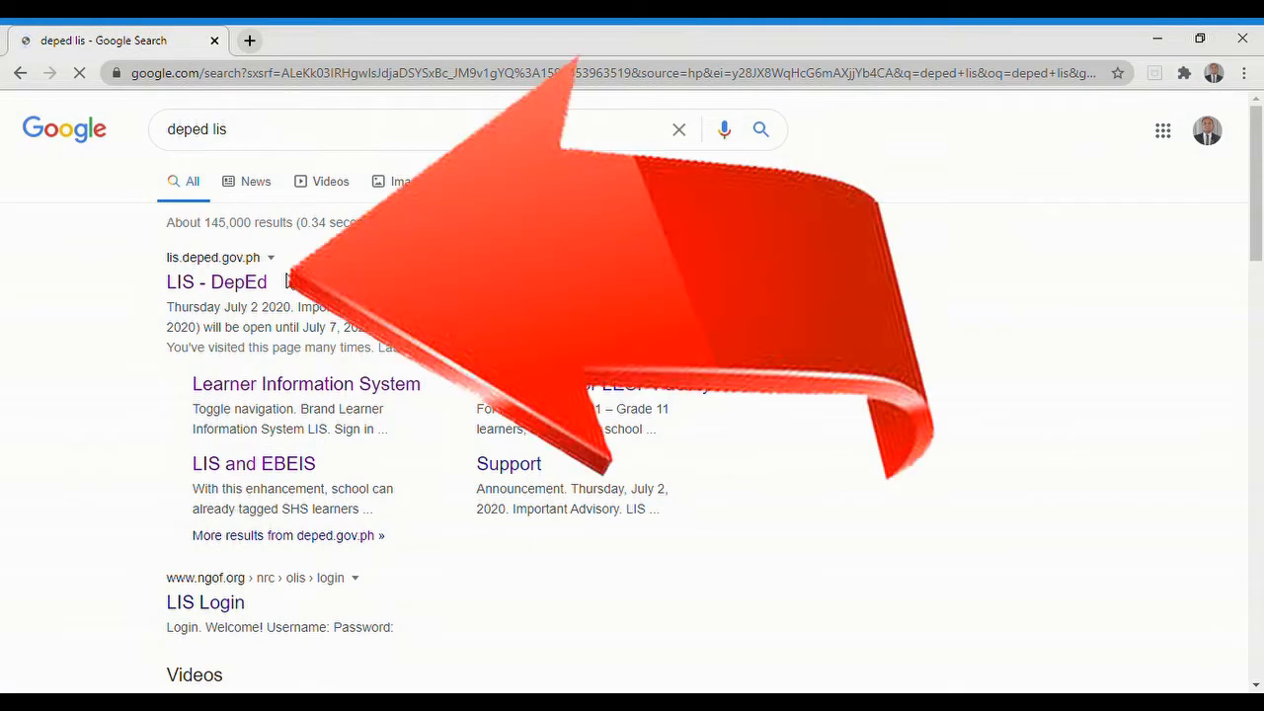
left_click(216, 282)
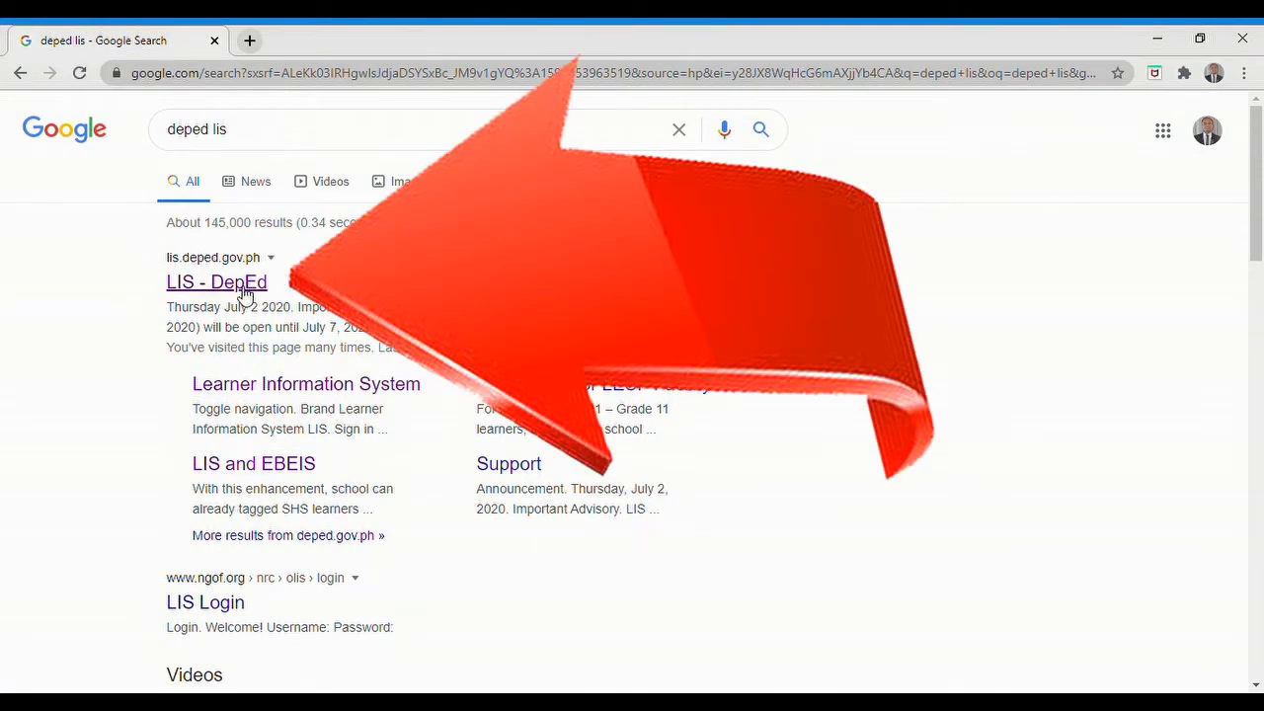
left_click(217, 282)
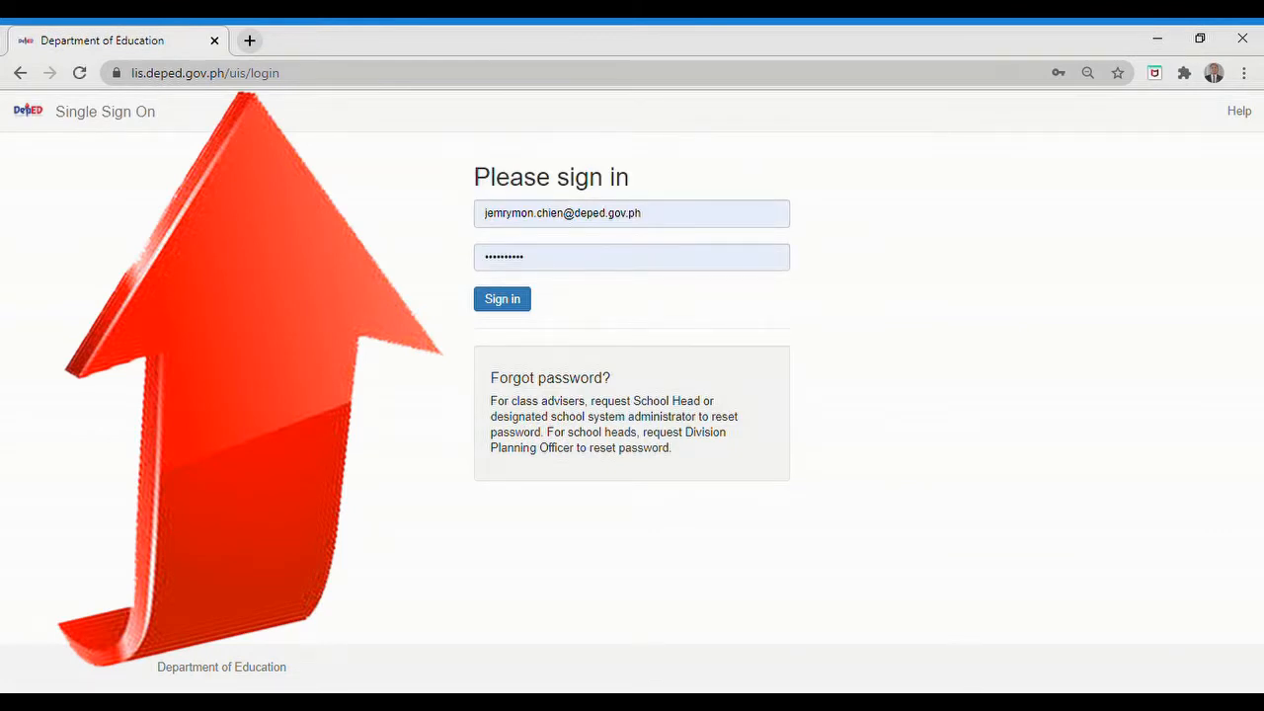
Step: Enter the adviser account's username and password on the Single Sign On page and sign in
left_click(632, 212)
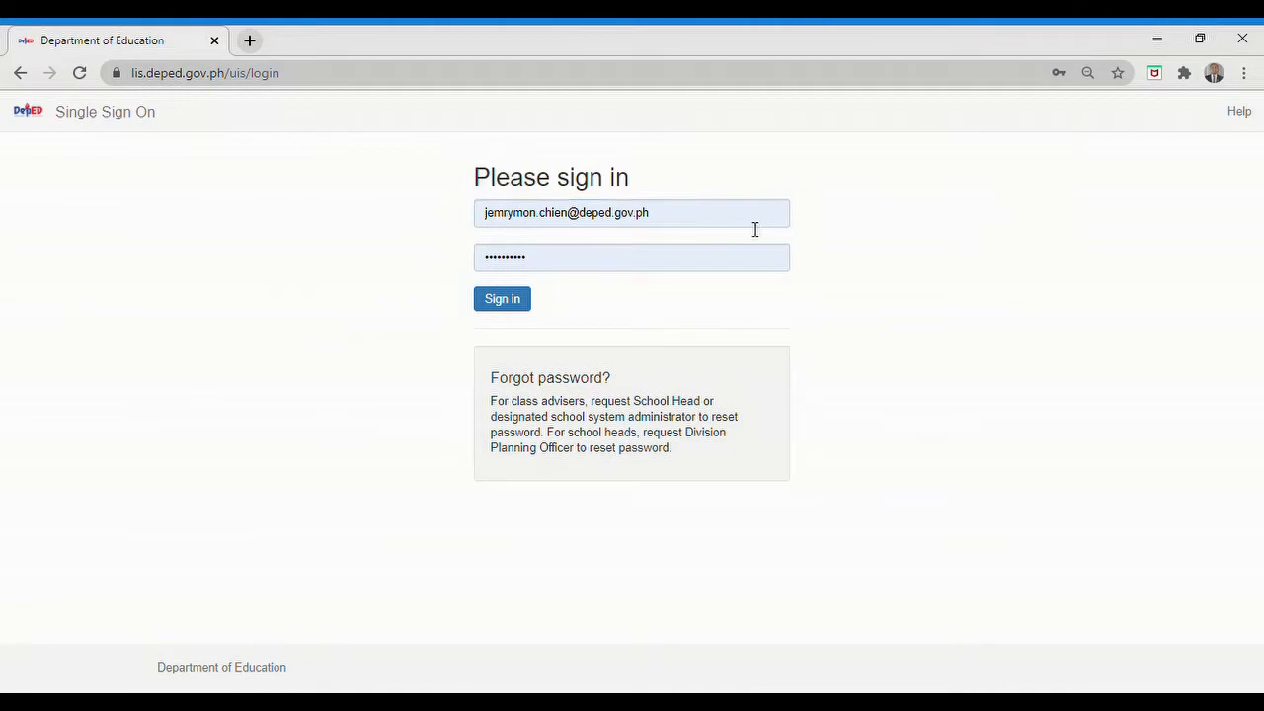
left_click(632, 212)
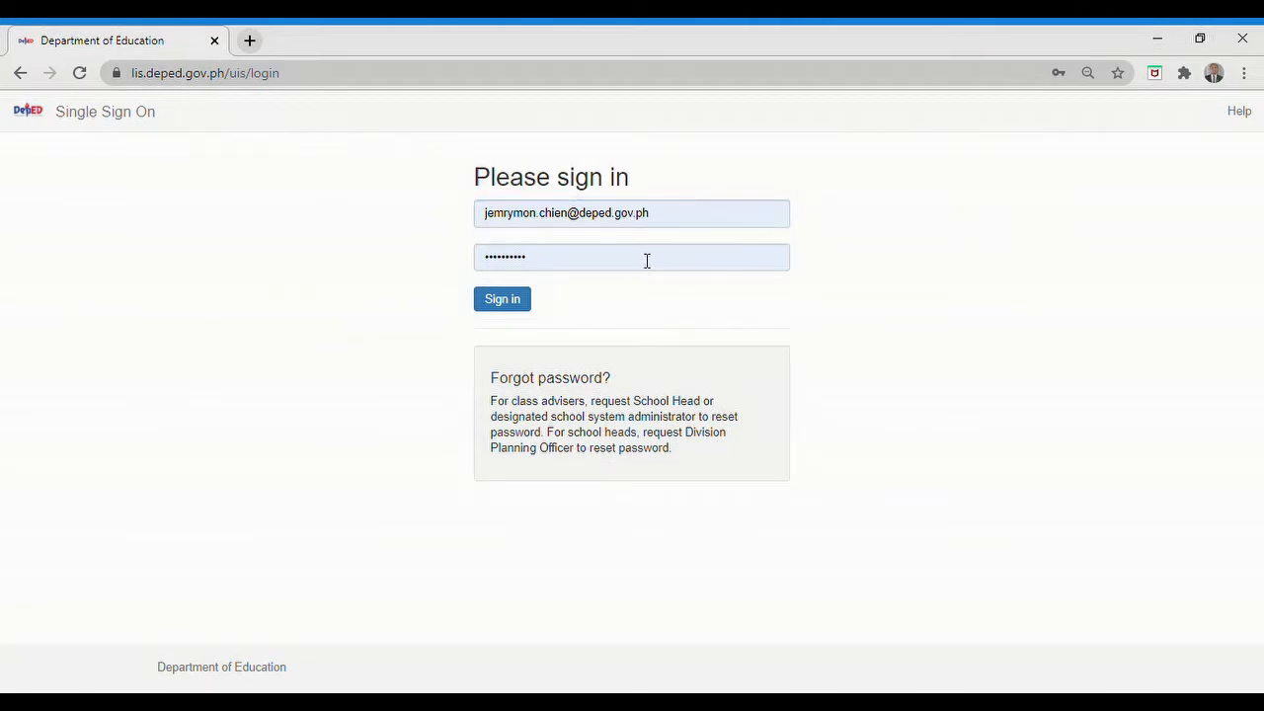
left_click(502, 299)
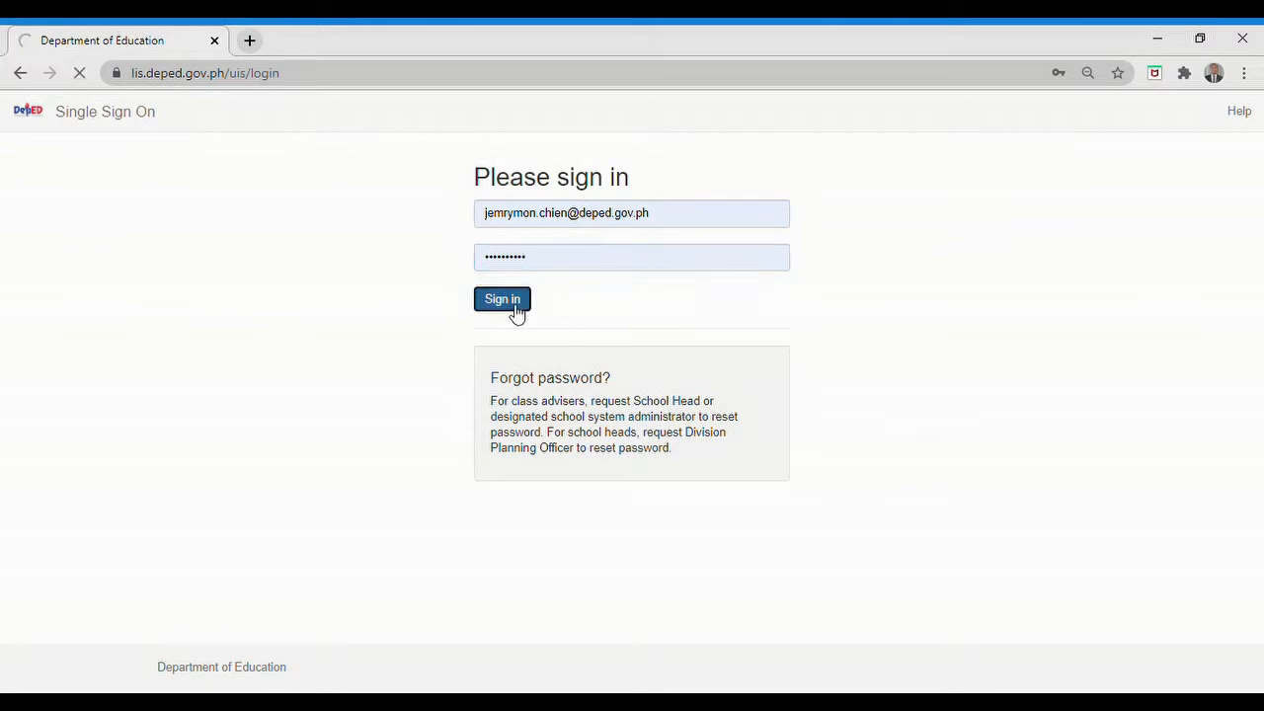
left_click(503, 298)
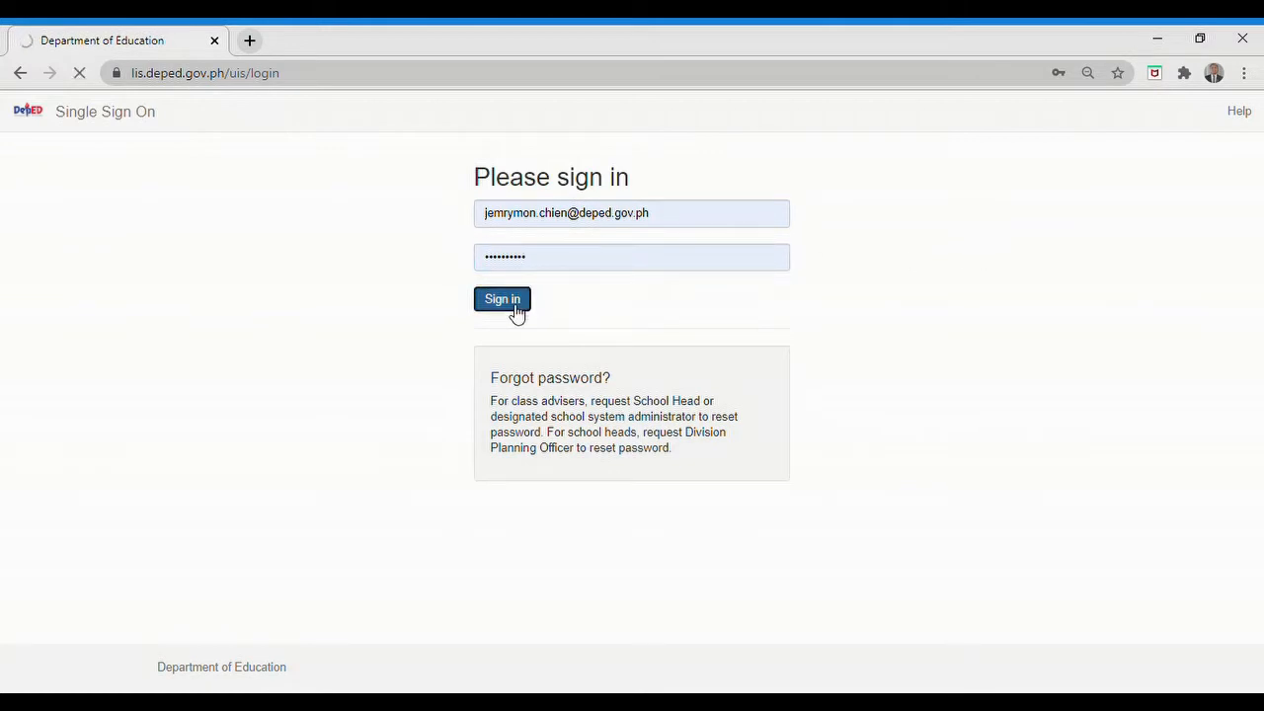
left_click(503, 298)
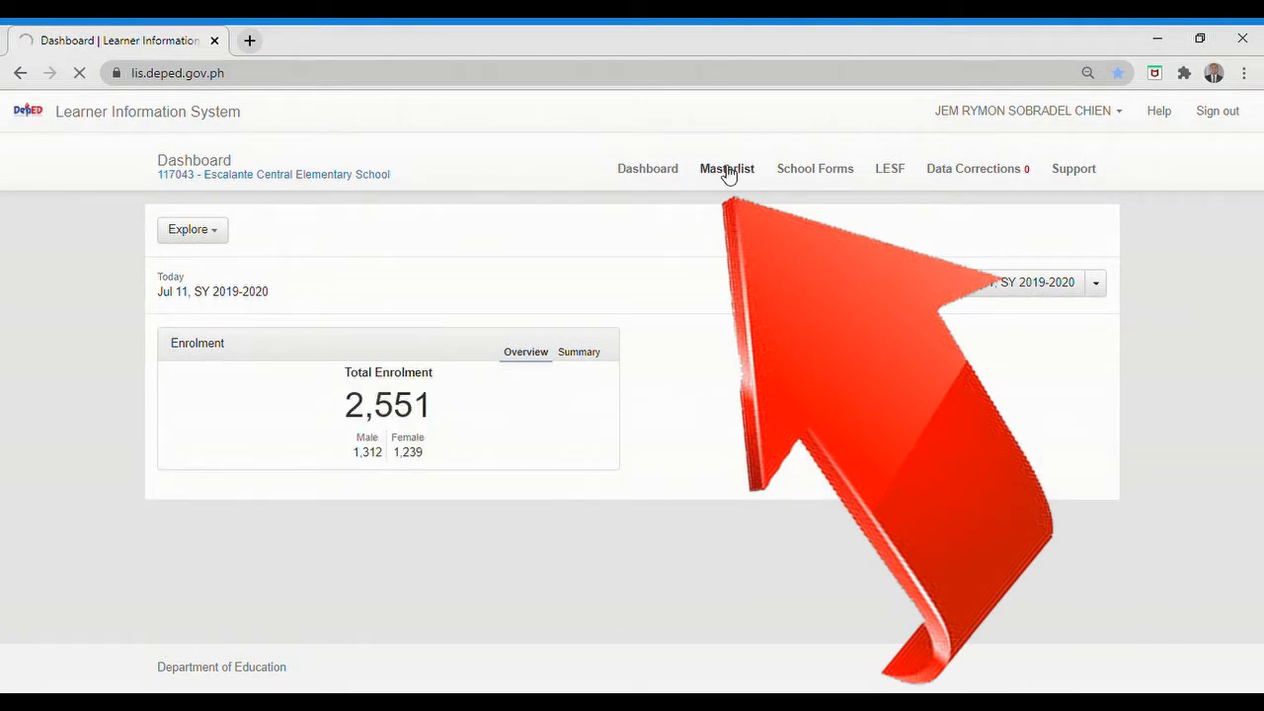
Step: Open the class Masterlist's LESF view filtered to 'Not tagged as LESF'
left_click(727, 168)
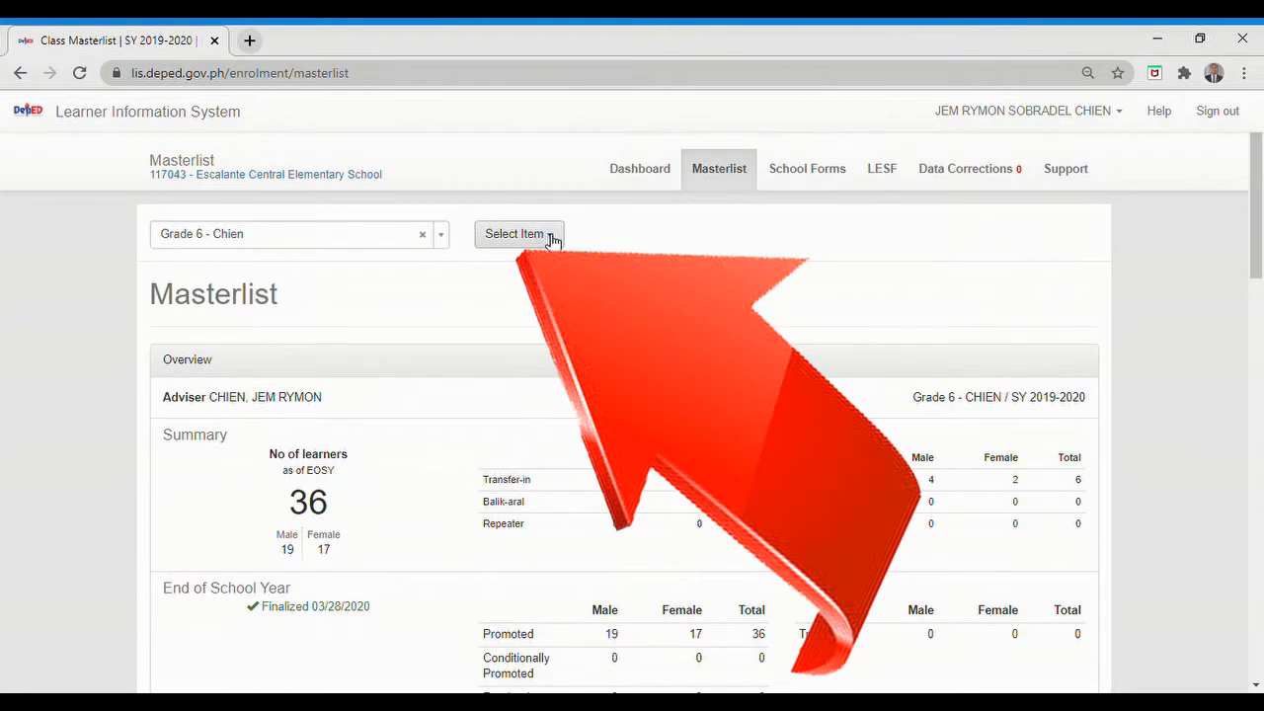
left_click(518, 234)
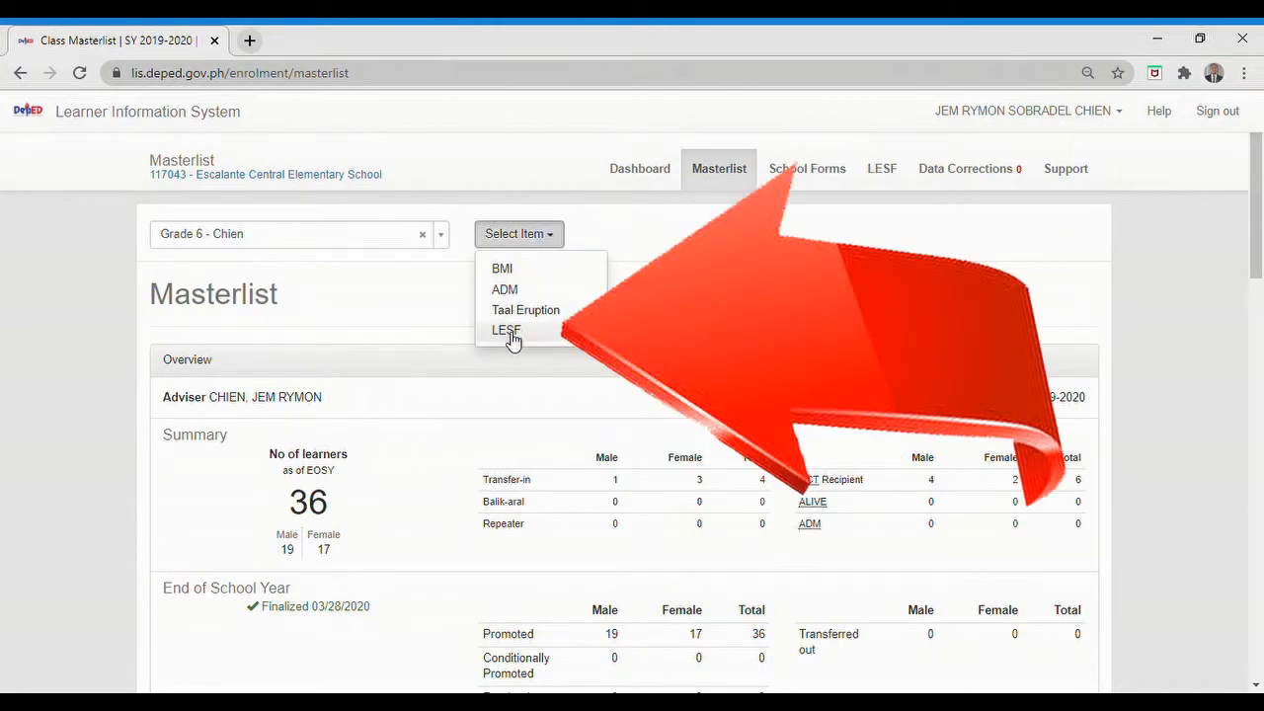
left_click(506, 330)
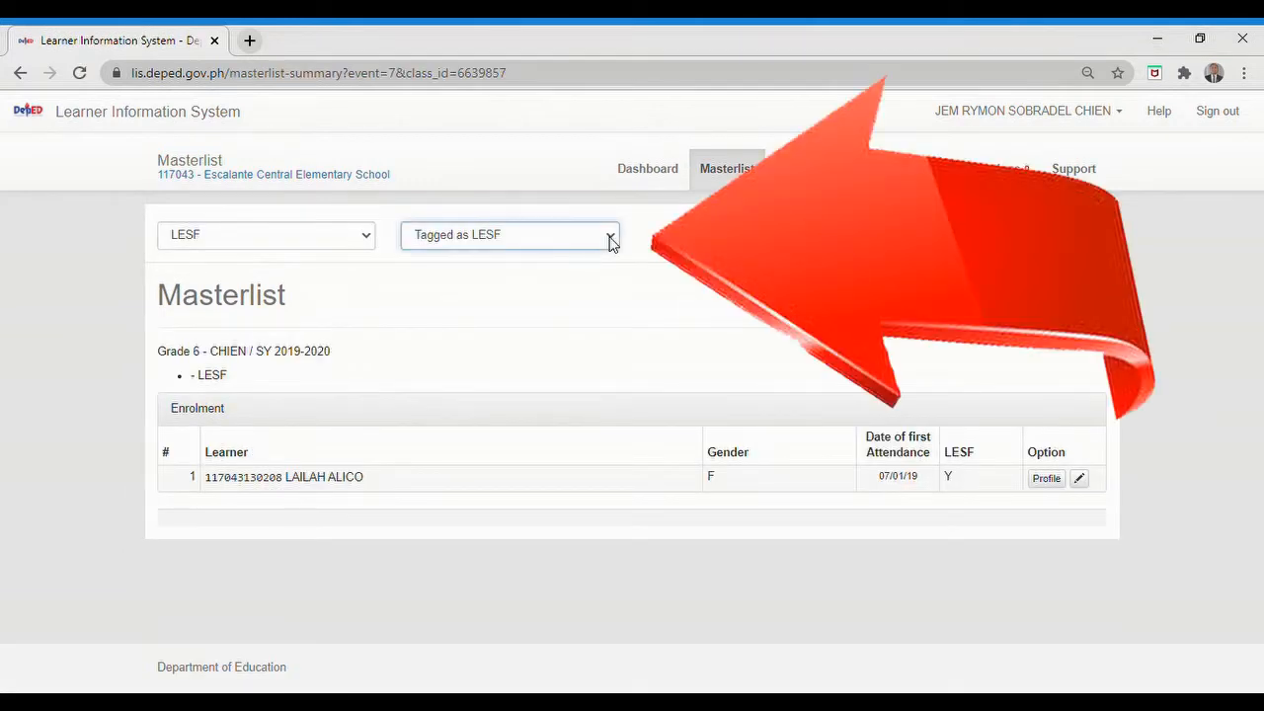
mouse_move(458, 281)
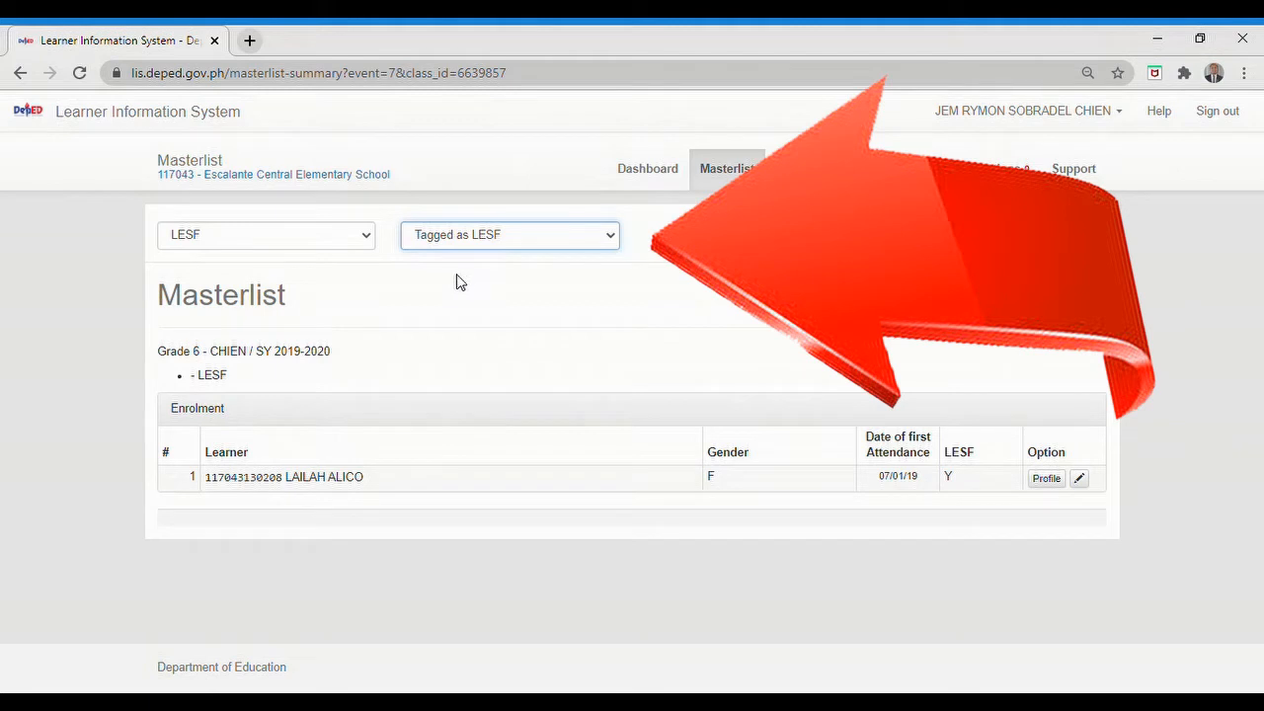
left_click(509, 234)
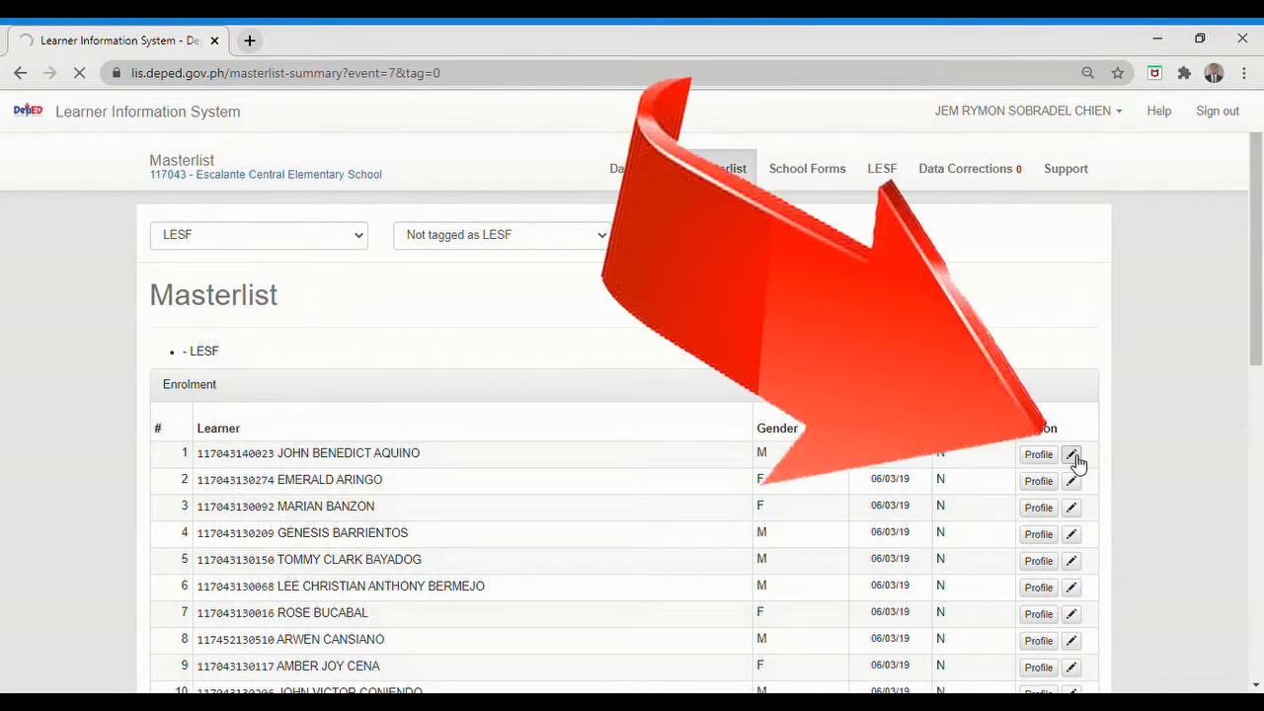
Step: Open the first learner's tagging form: Grade 7, the national high school, no assistive devices
left_click(1071, 455)
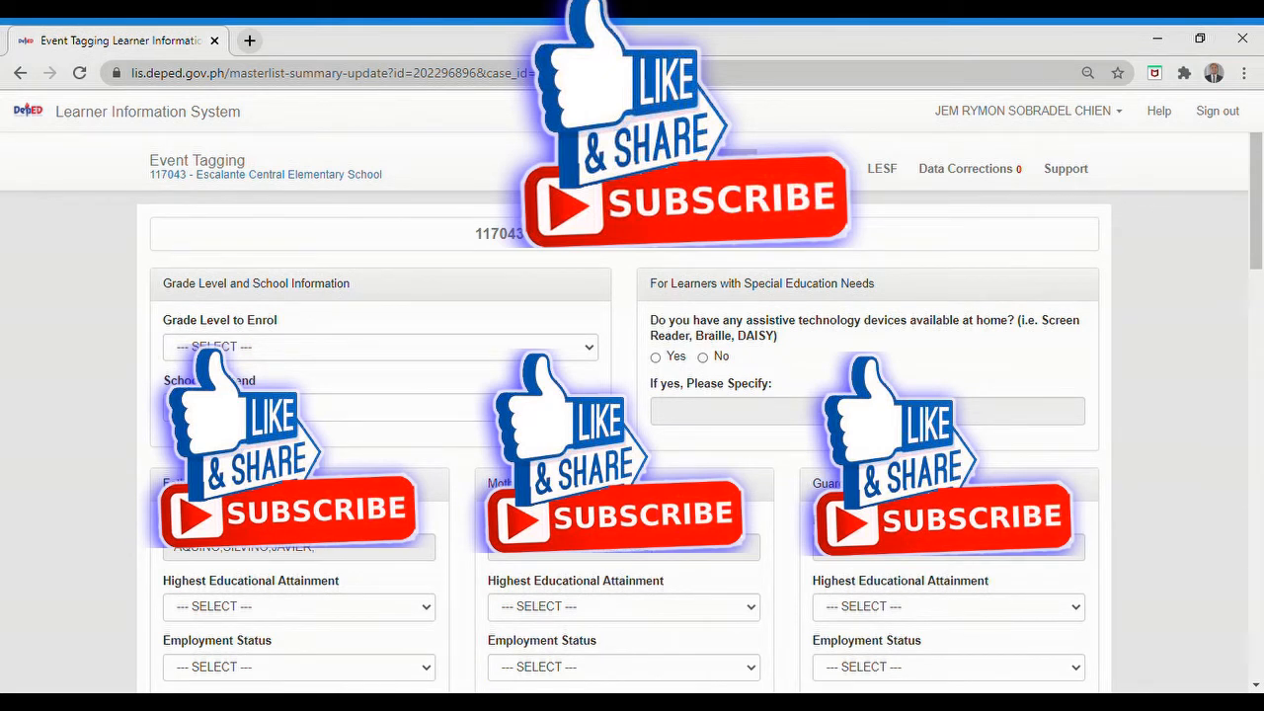
mouse_move(292, 343)
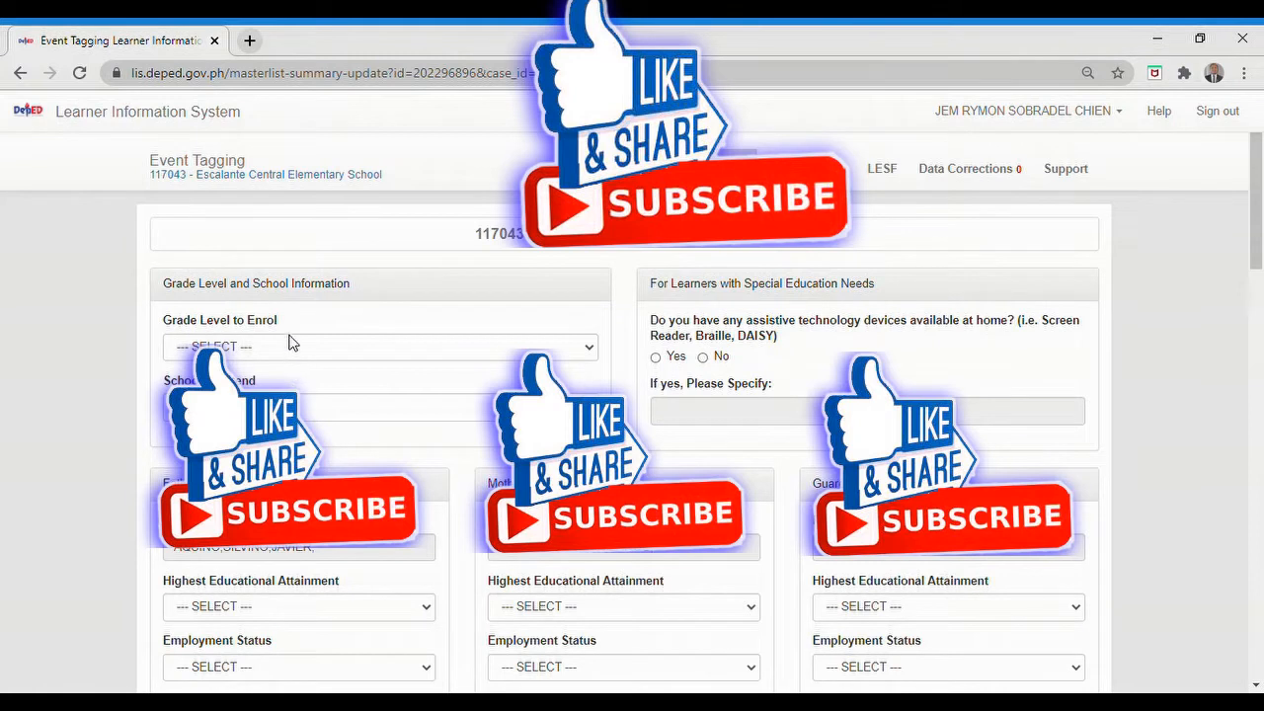
left_click(380, 346)
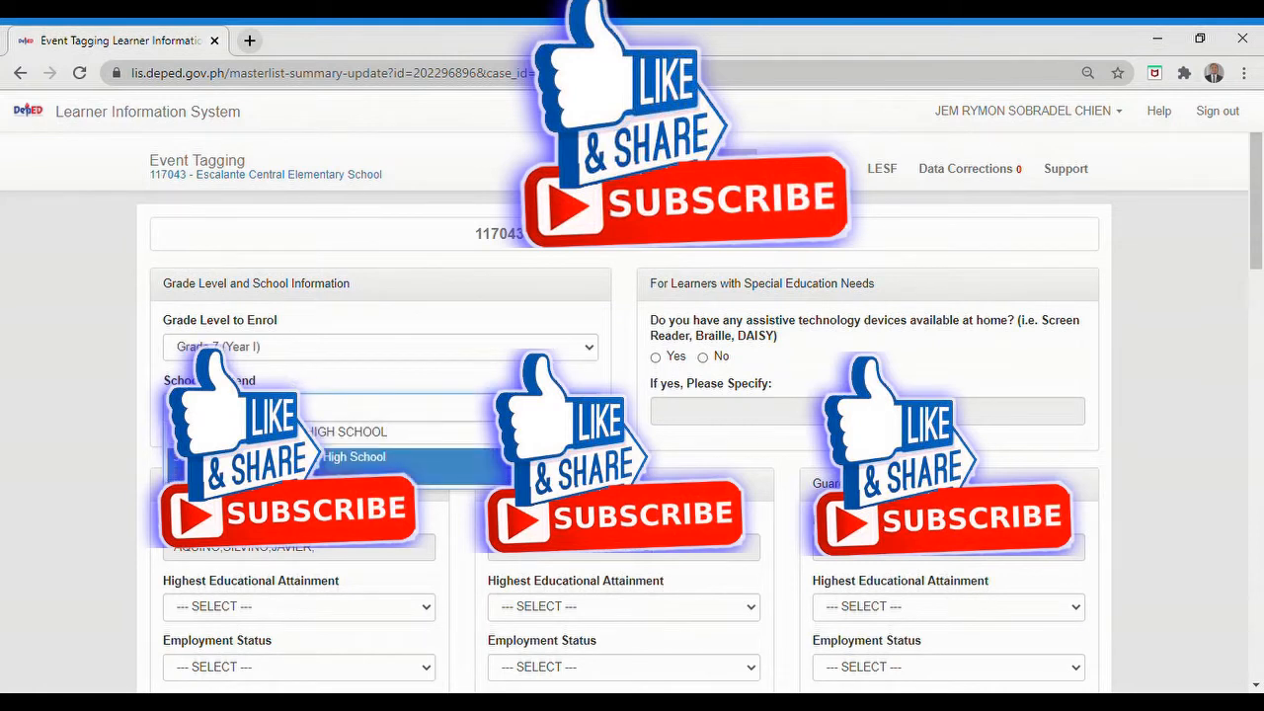
left_click(353, 456)
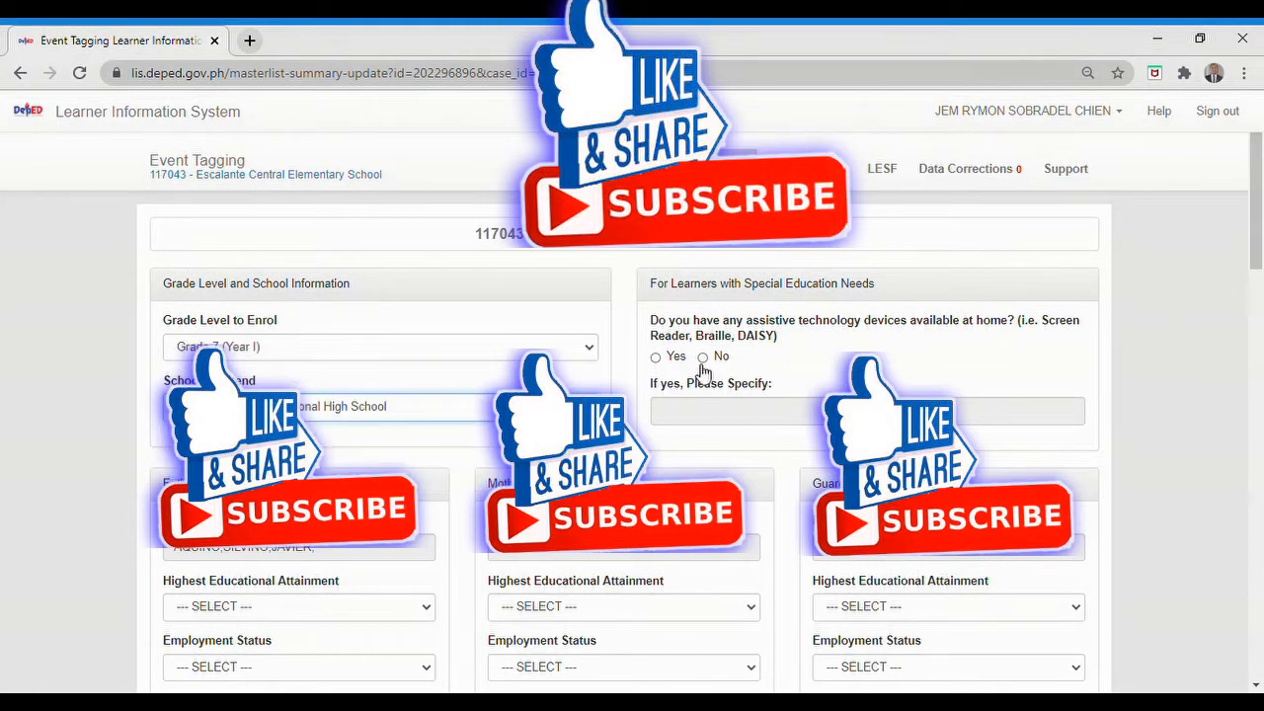
left_click(702, 357)
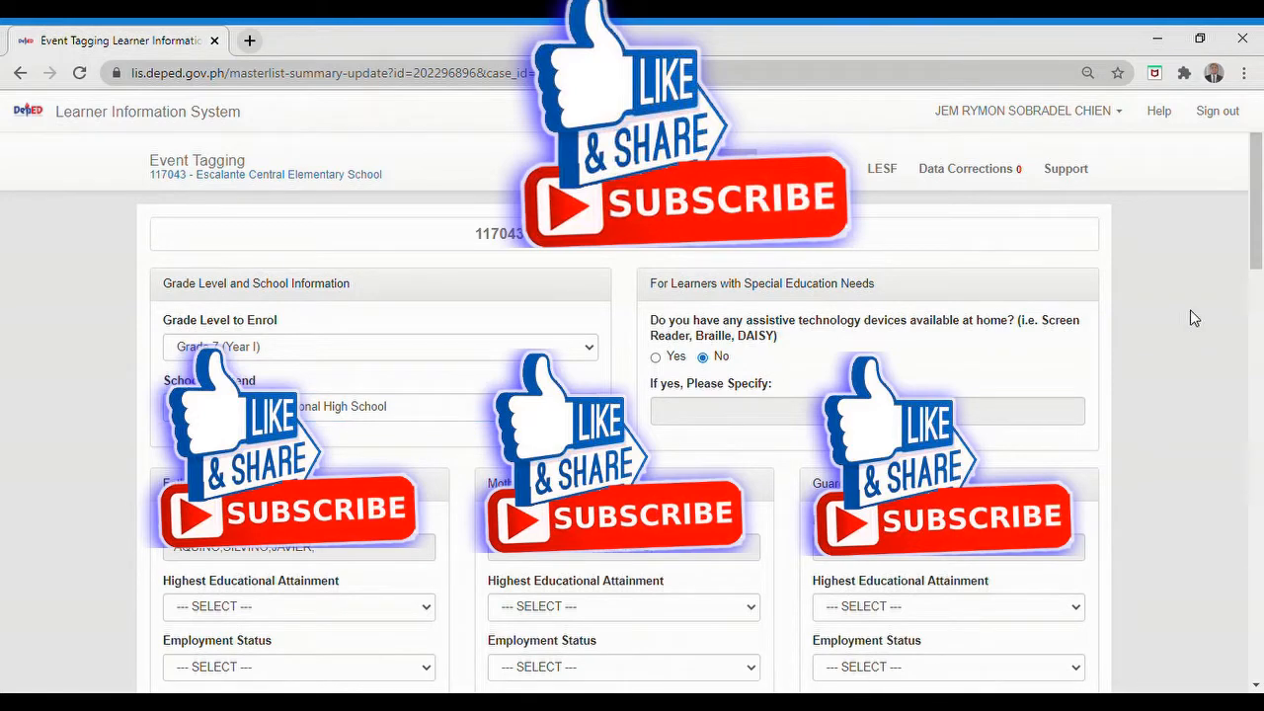
Step: Set the guardian's education to College Graduate and fill in their employment status
scroll("down", 3)
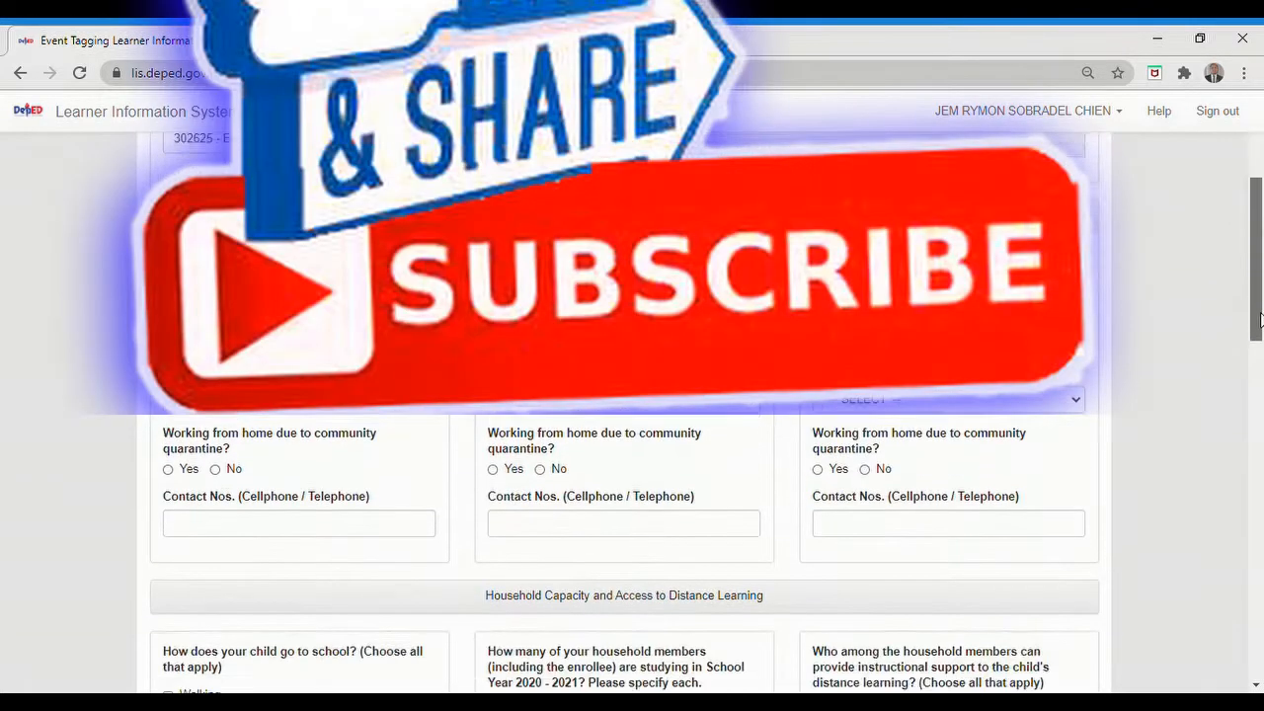
scroll("up", 3)
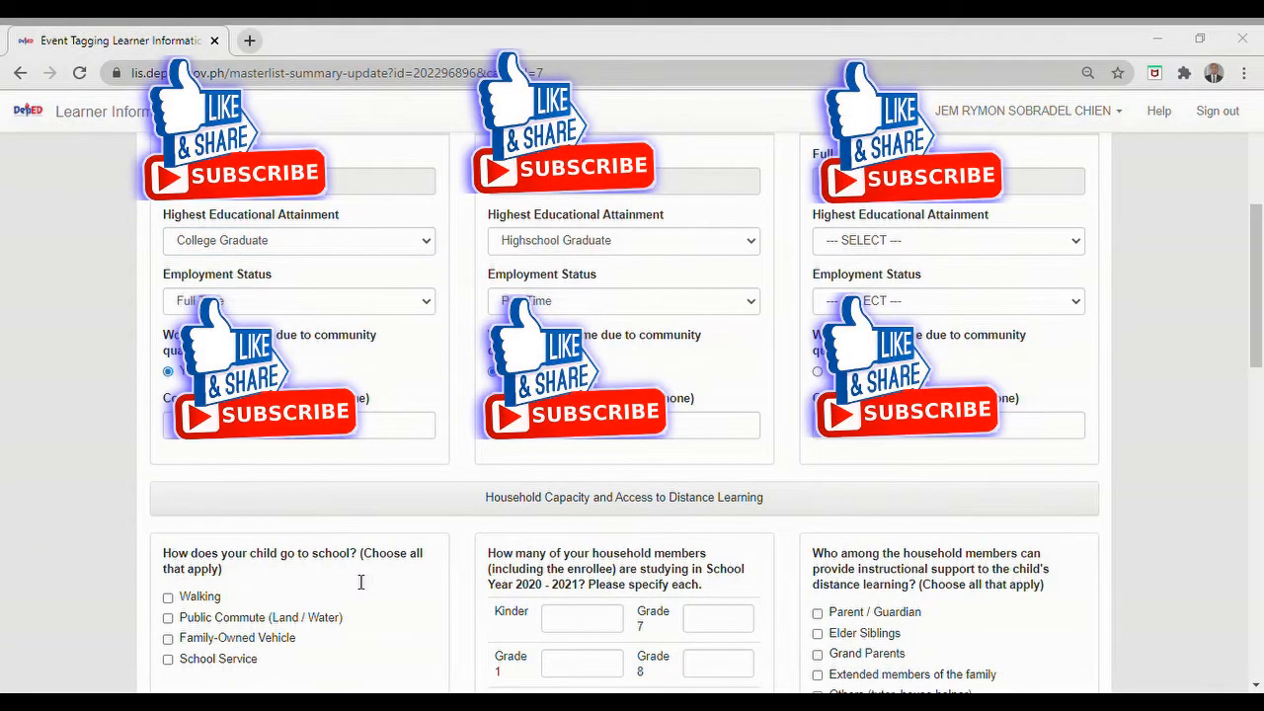
left_click(946, 240)
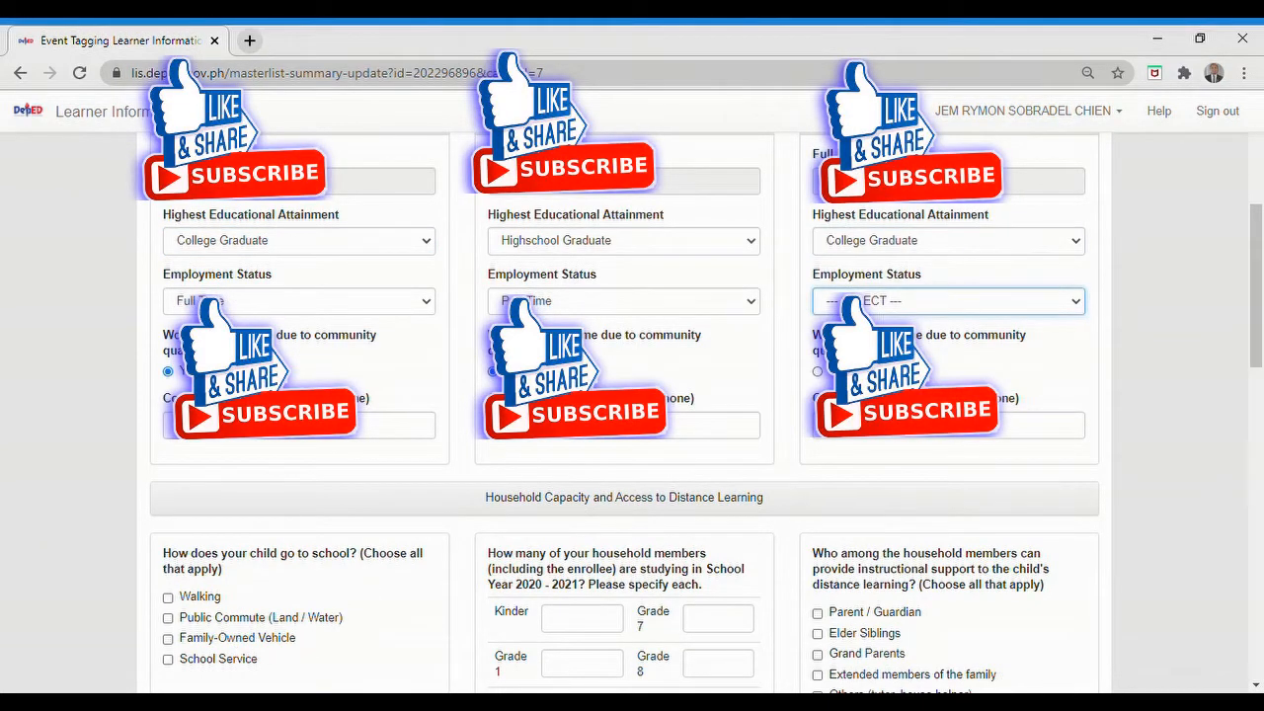
left_click(947, 301)
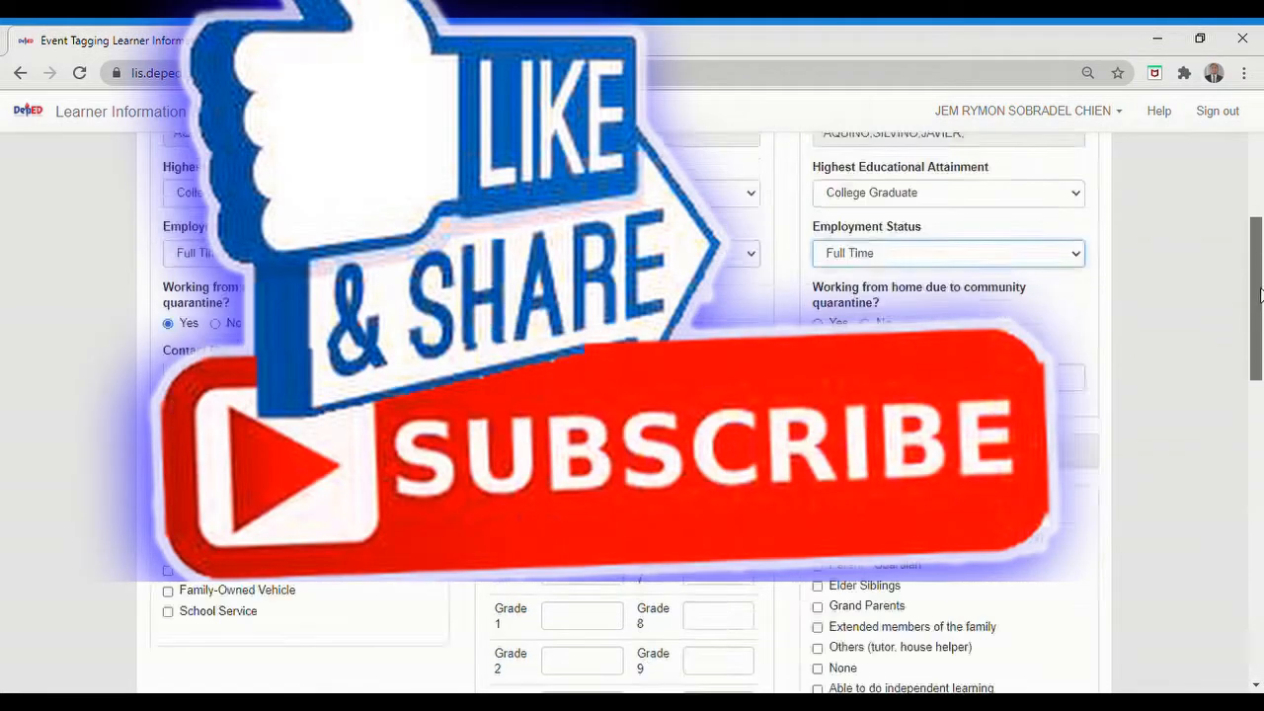
scroll("down", 3)
type("8")
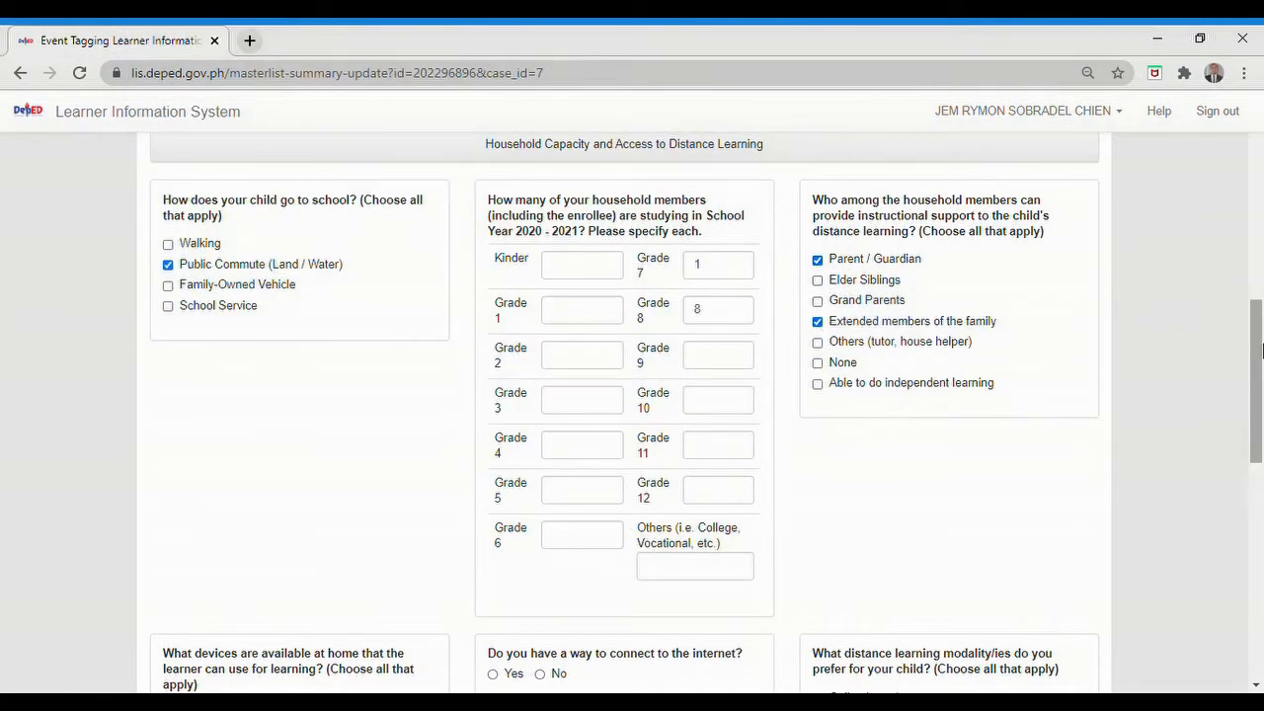
Step: Record internet connection as Yes and tick the certification statement
scroll("down", 3)
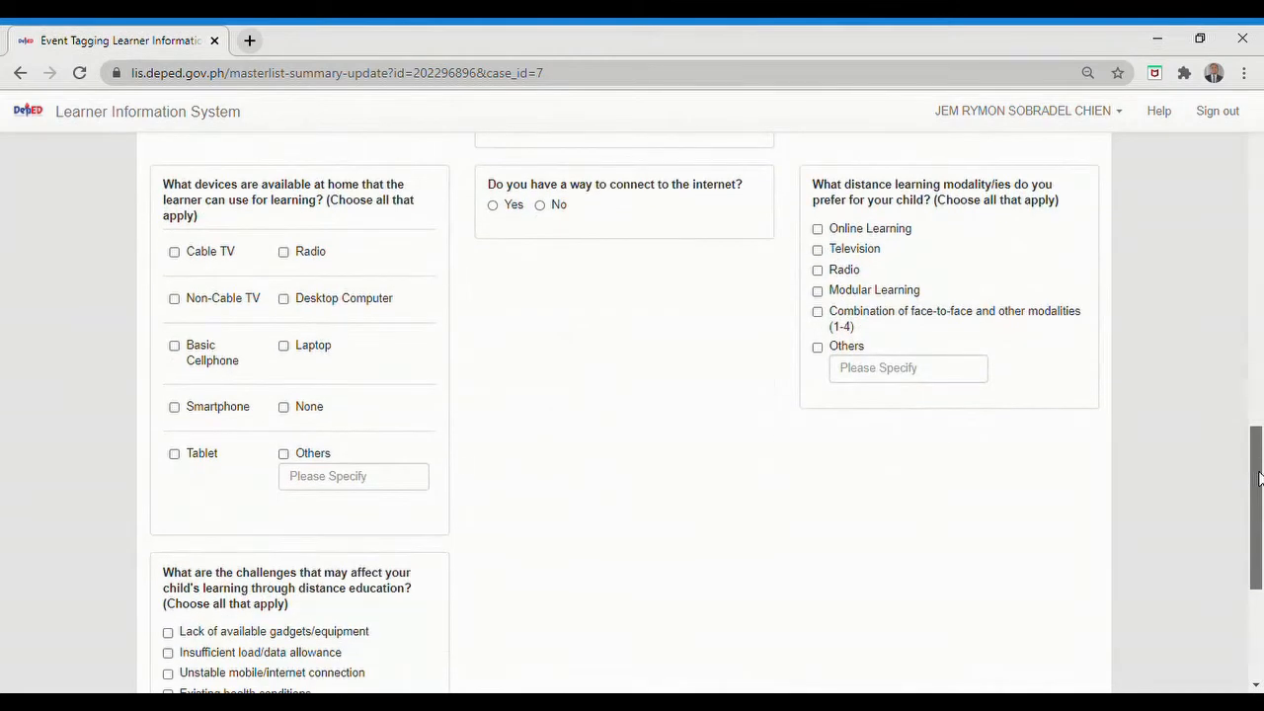
left_click(492, 191)
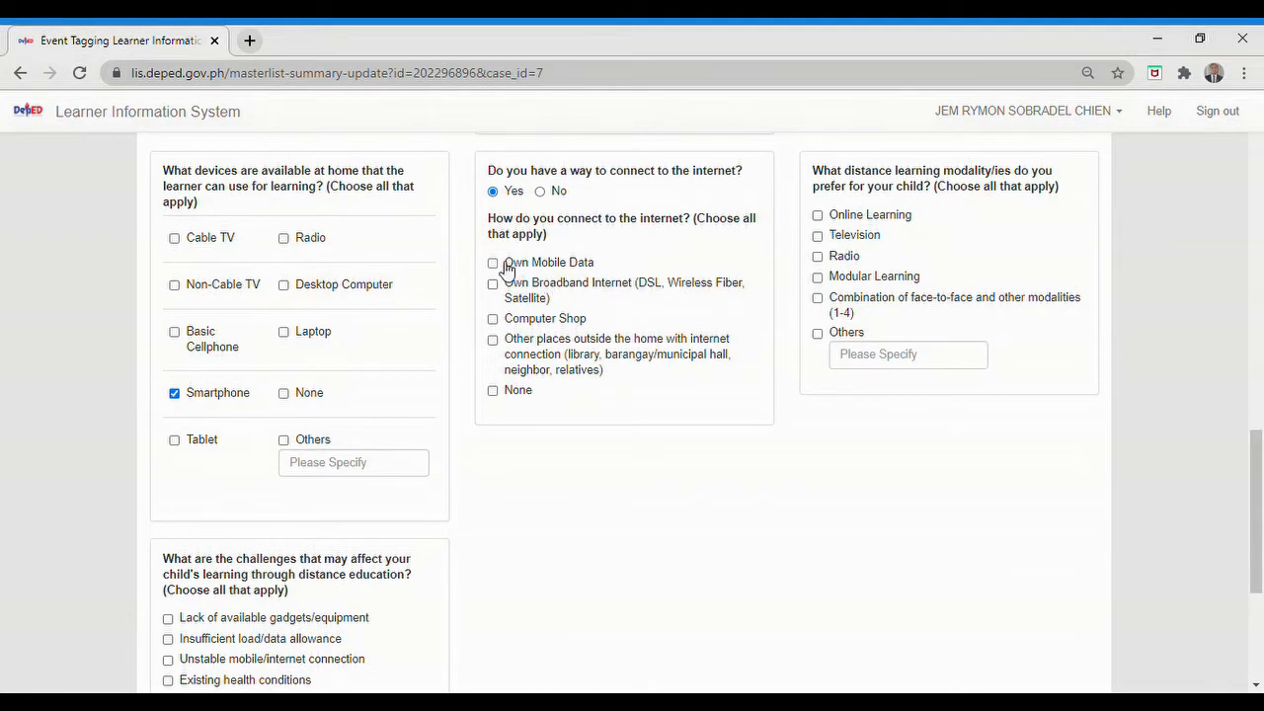
scroll("down", 3)
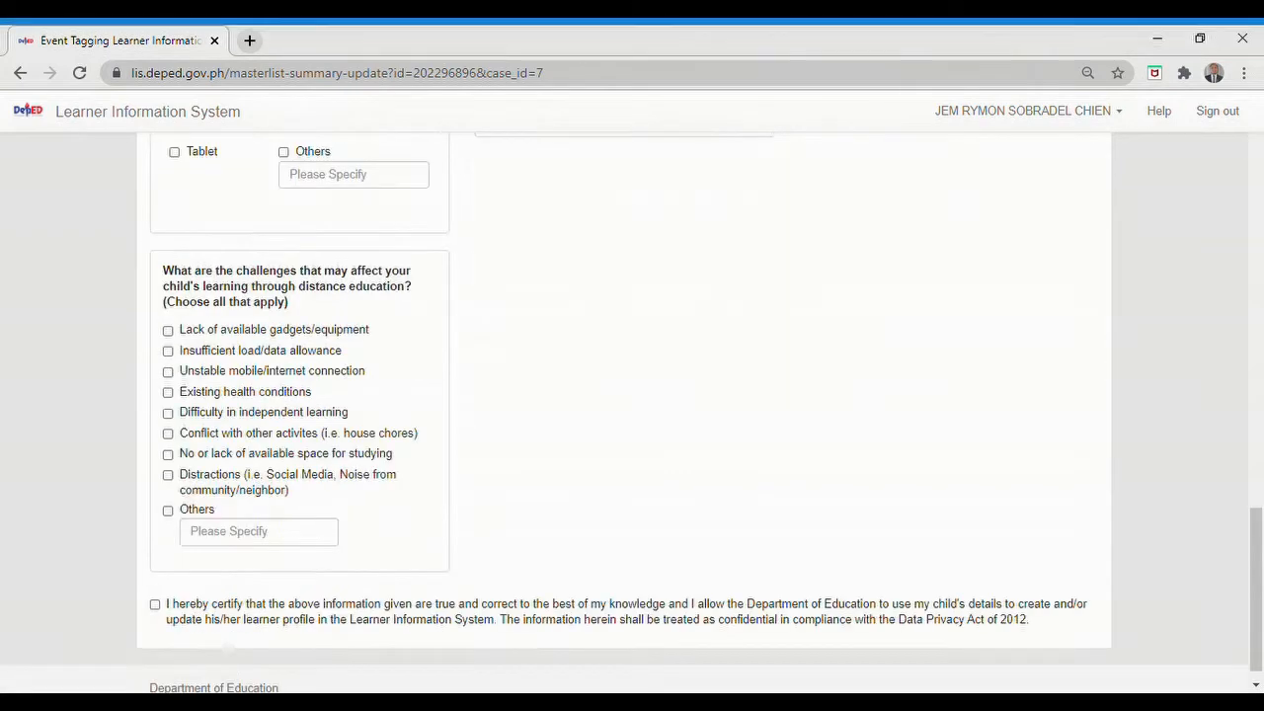
left_click(155, 604)
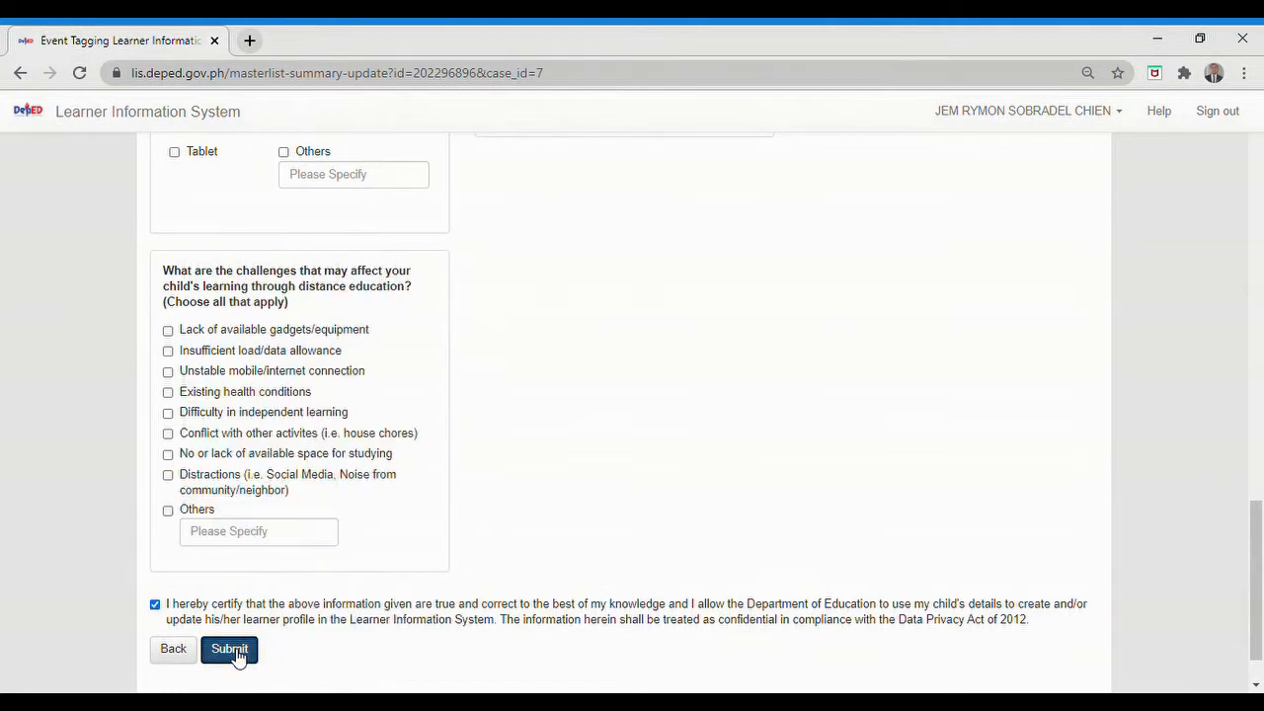
Step: After the 'Please complete the form' warning, untick certification and mark lack of gadgets as a challenge
left_click(229, 649)
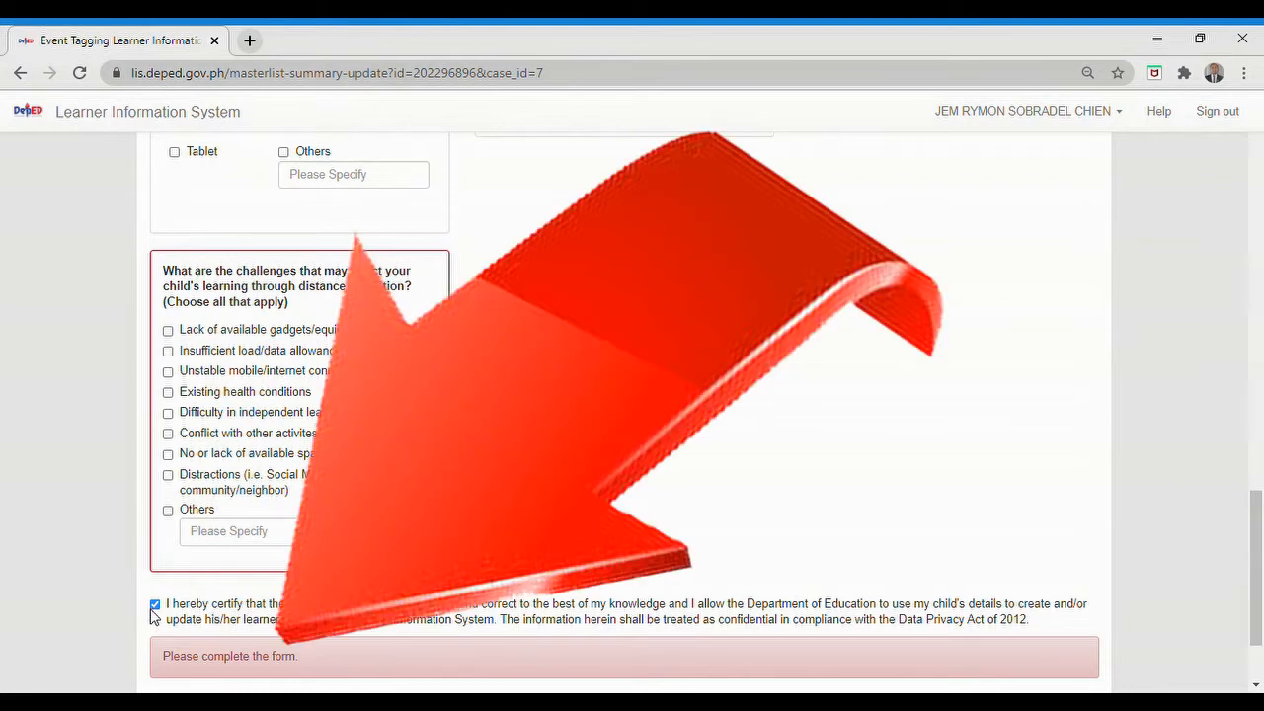
left_click(154, 603)
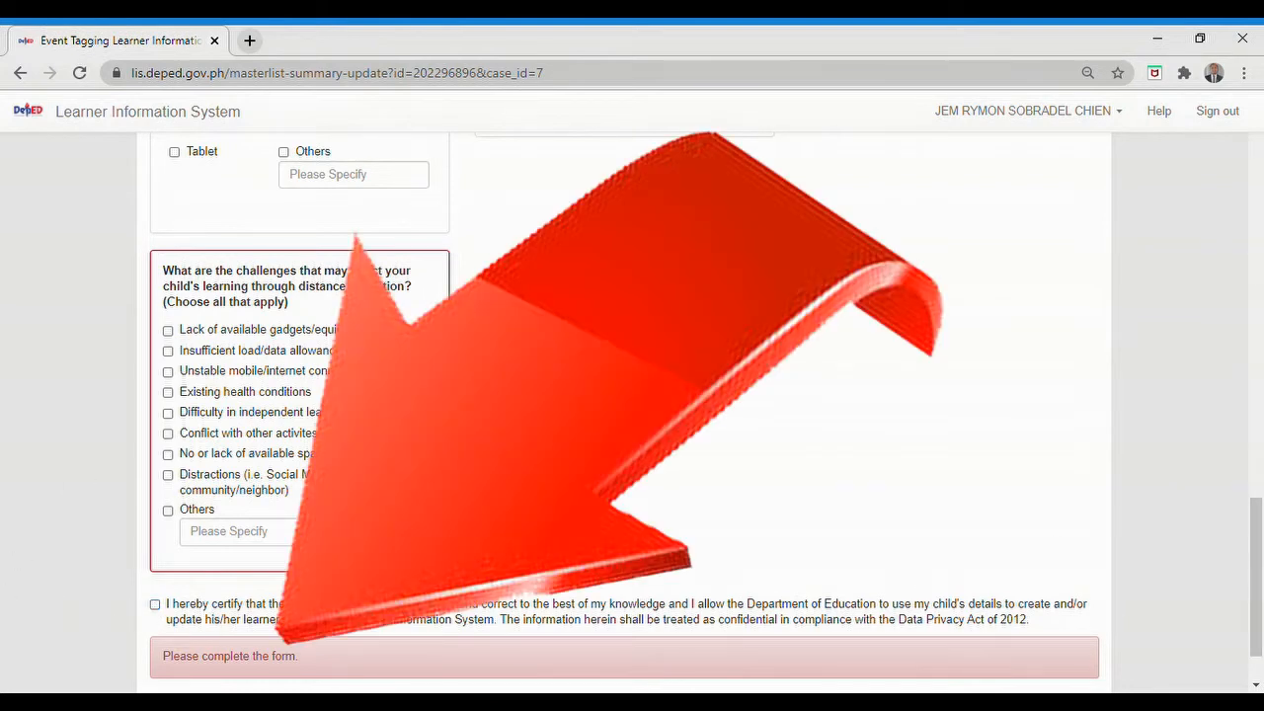
left_click(168, 329)
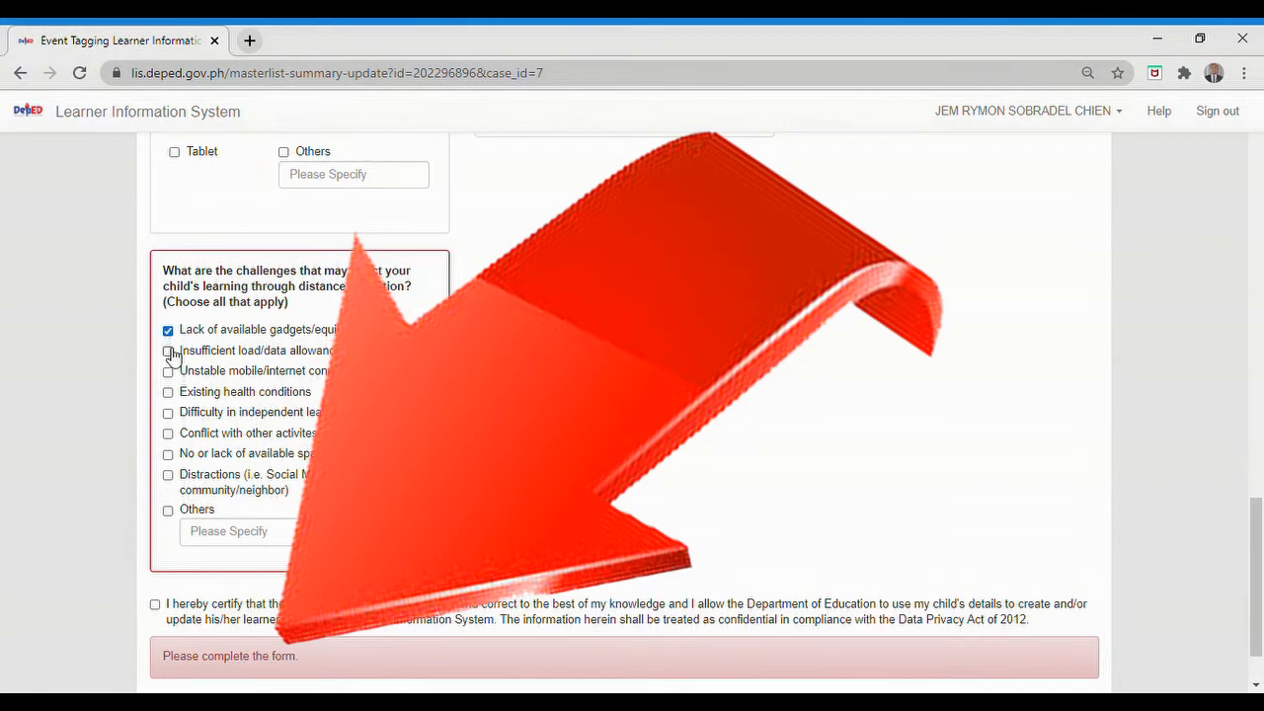
scroll("up", 3)
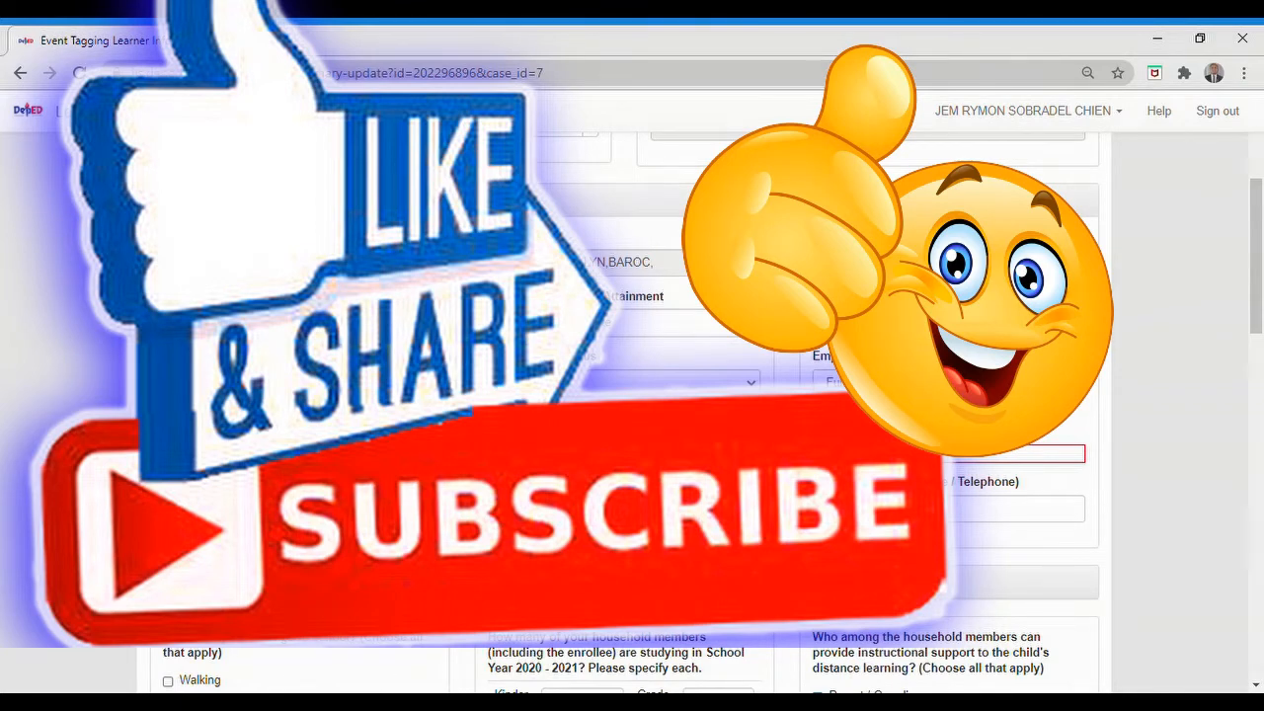
scroll("up", 3)
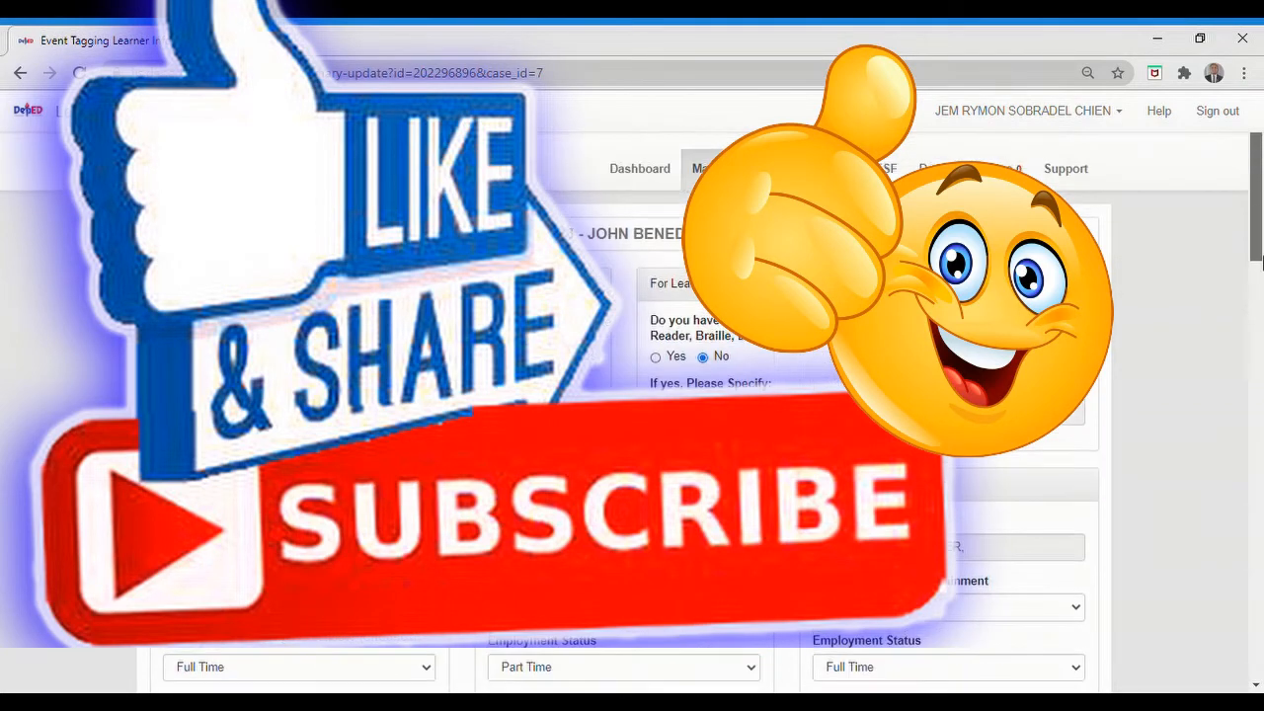
scroll("down", 3)
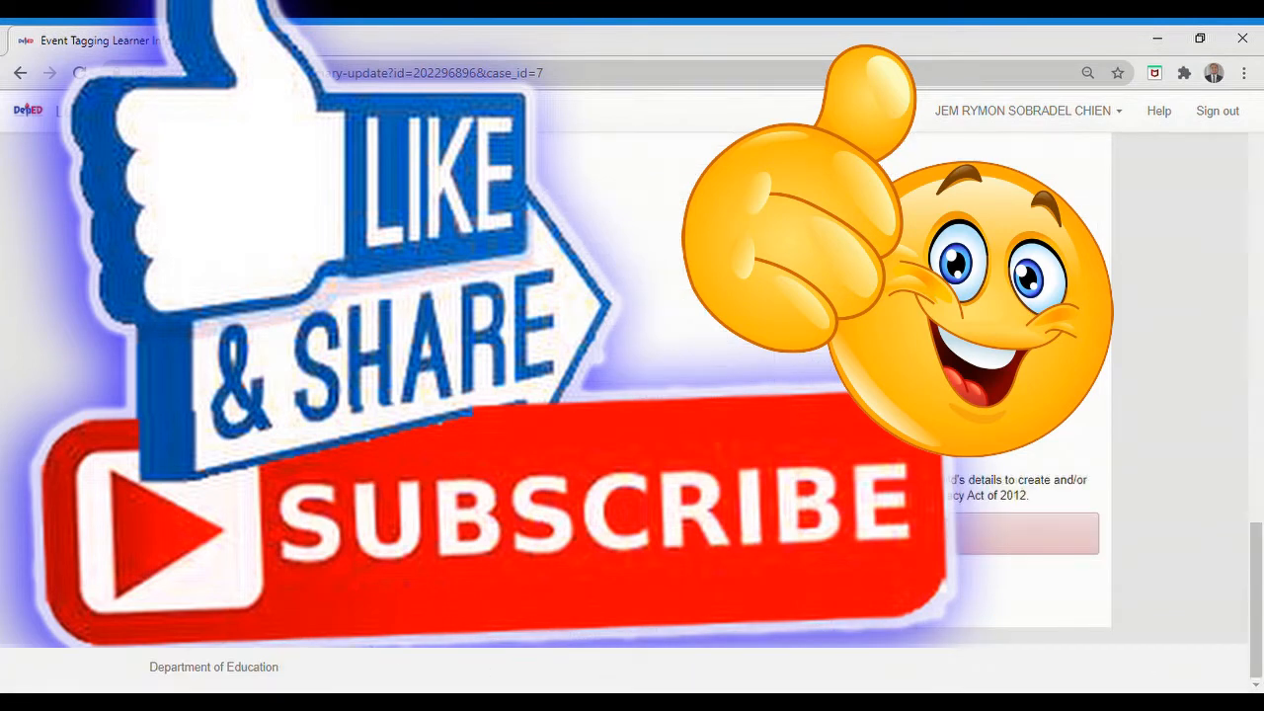
Step: Submit the completed tagging form so the Masterlist shows 'Learner's LESF has been created'
left_click(229, 584)
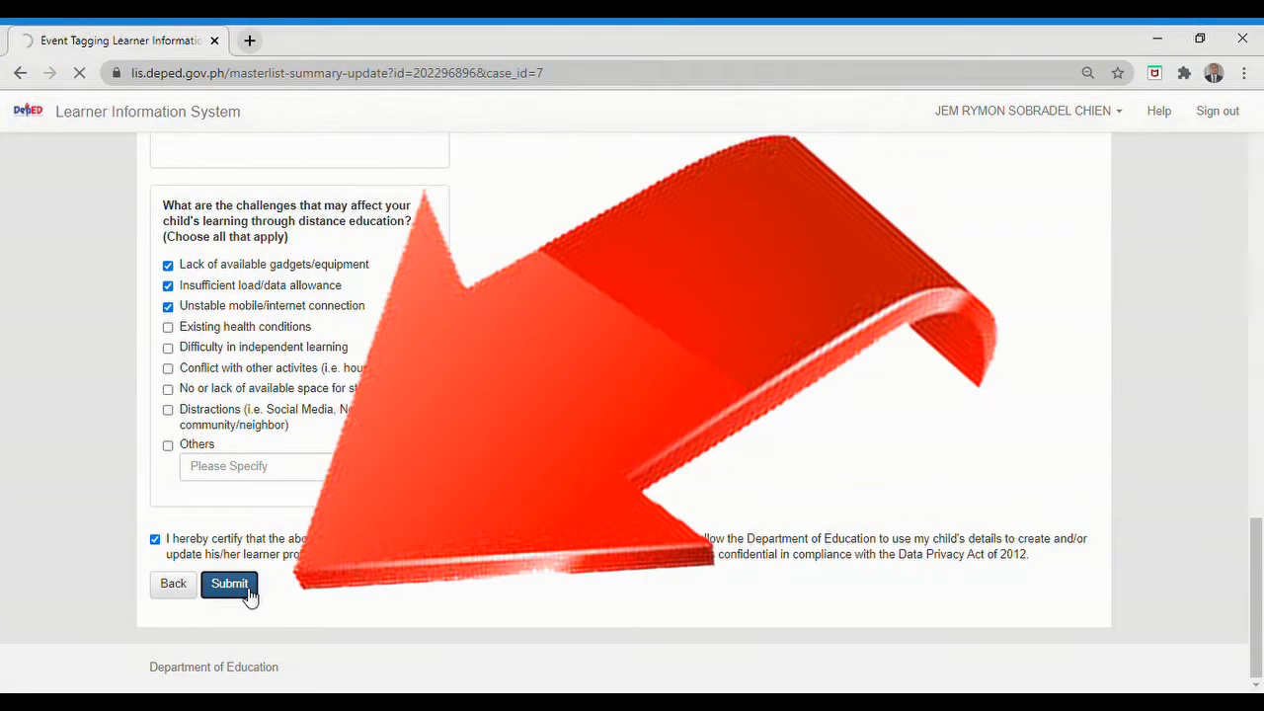
left_click(229, 583)
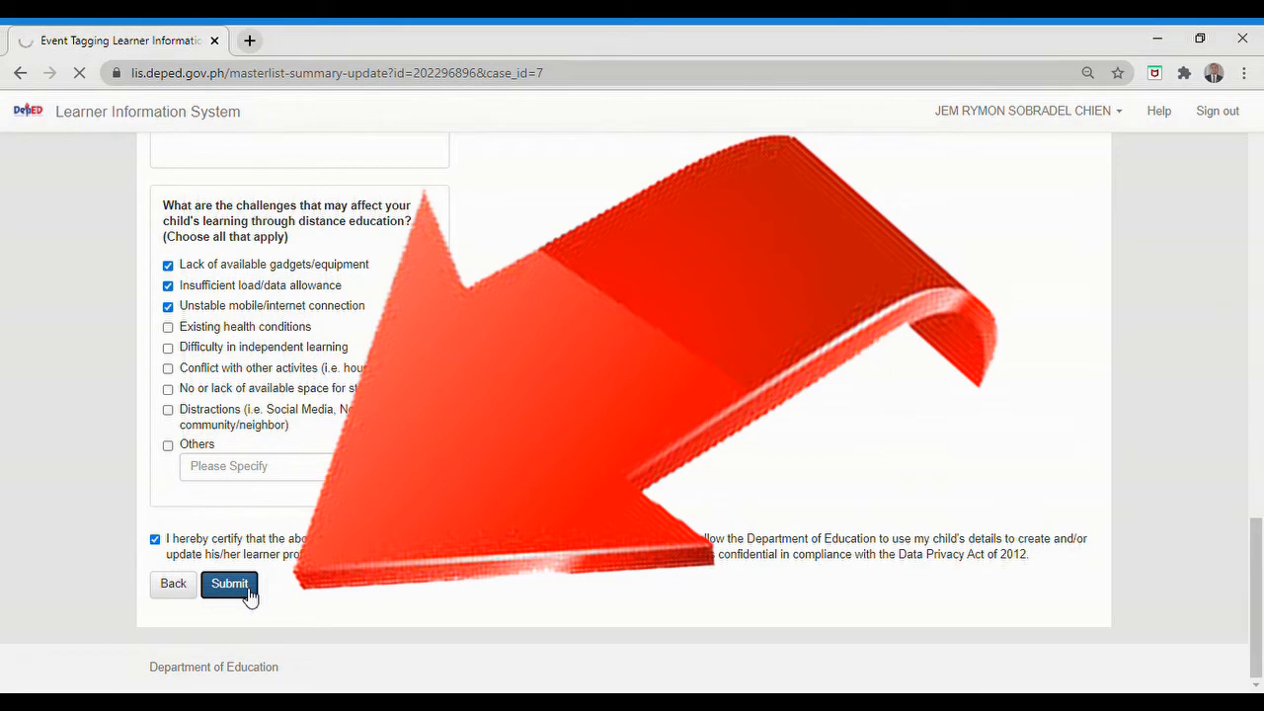
left_click(229, 583)
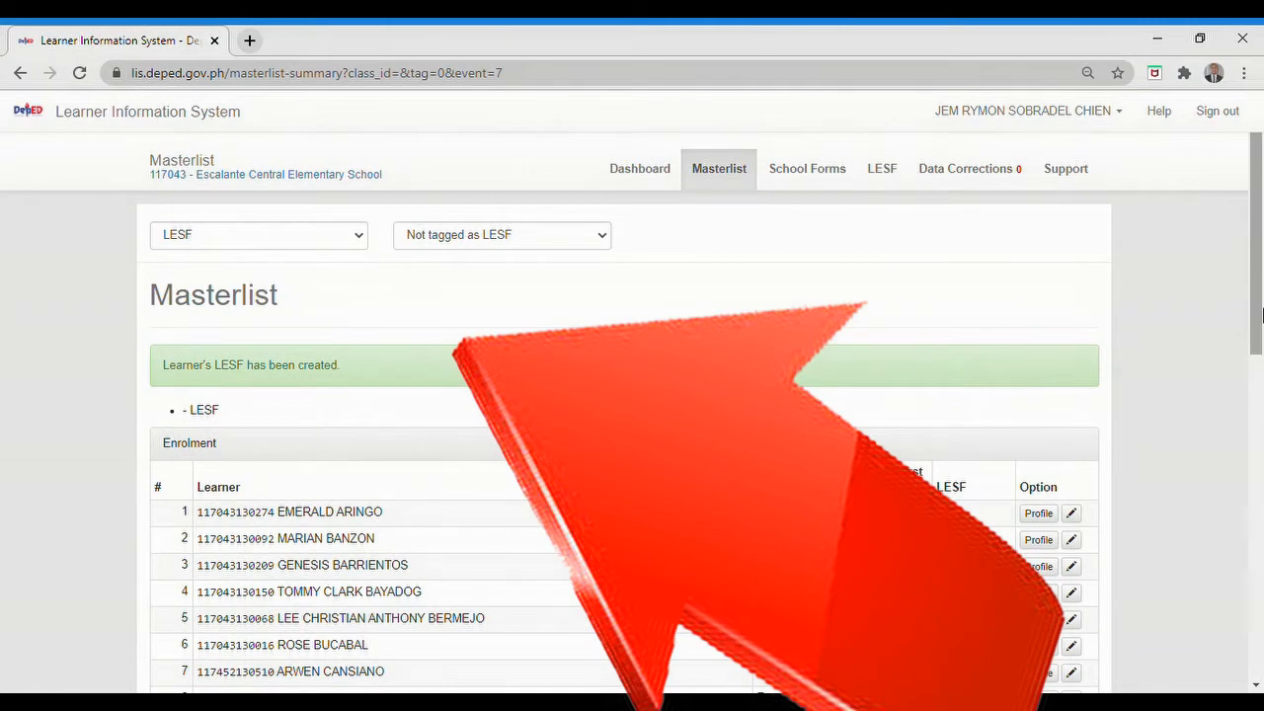
scroll("down", 3)
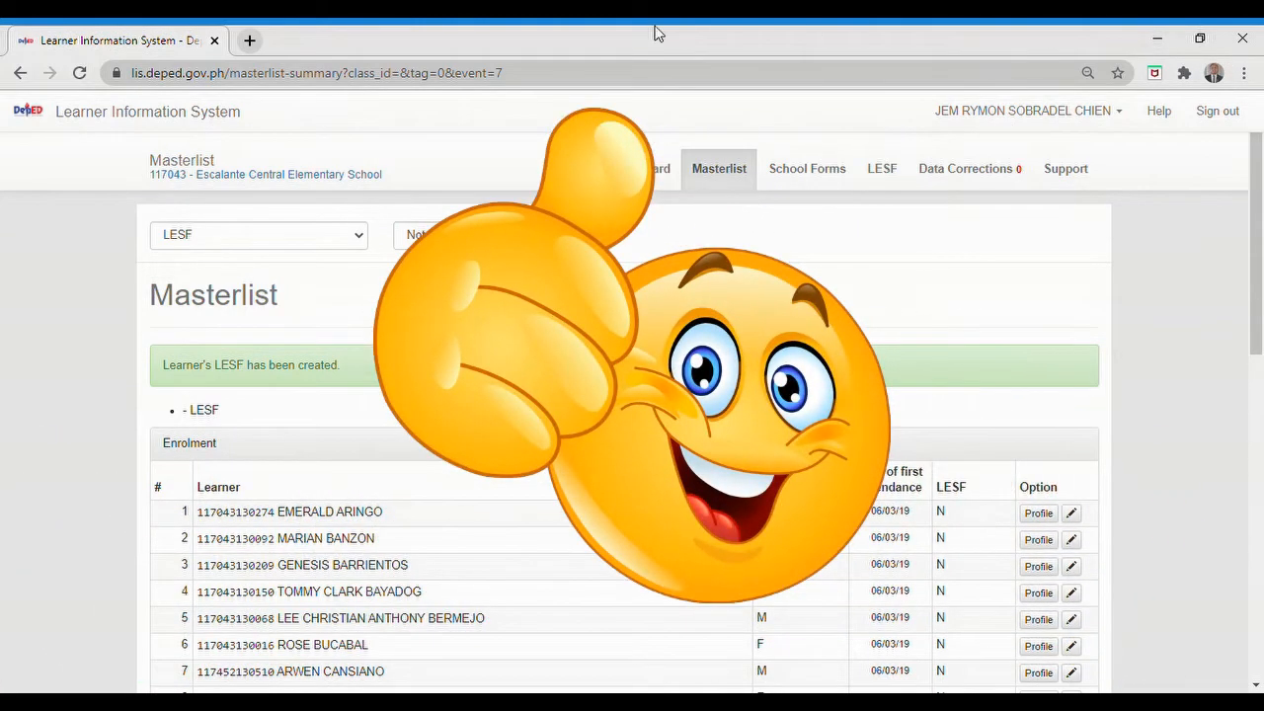
mouse_move(1064, 107)
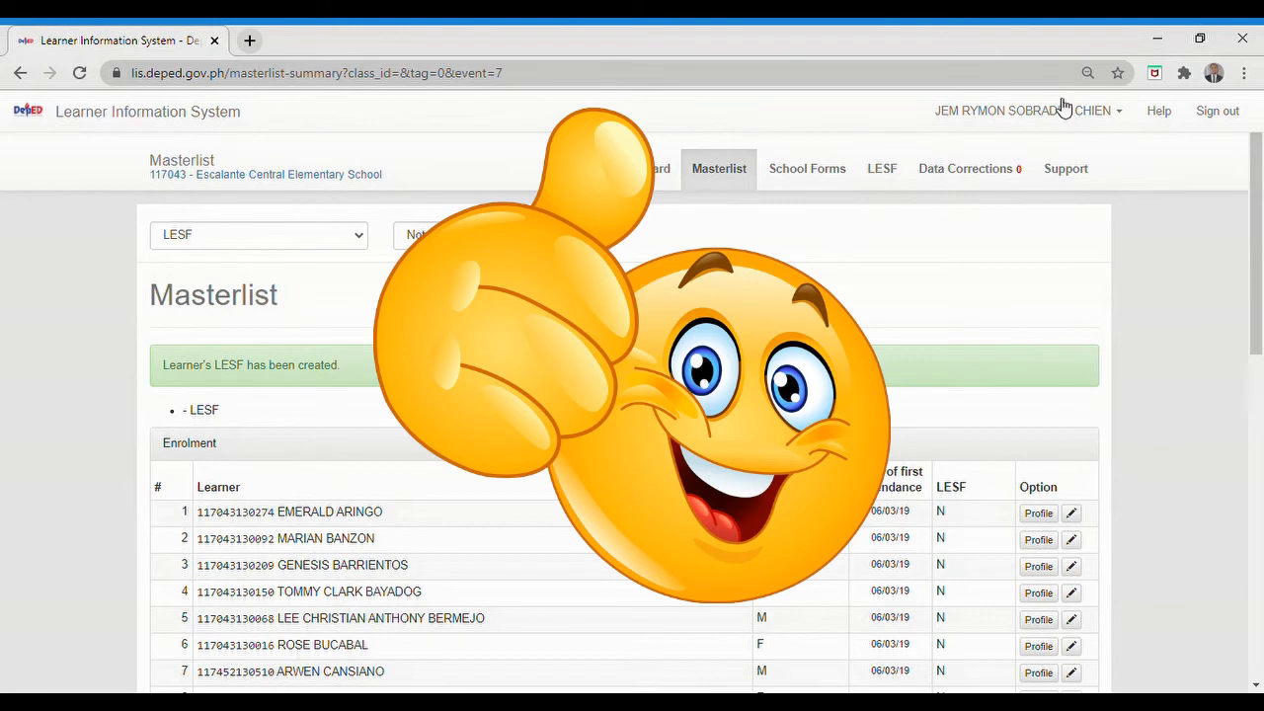
mouse_move(1204, 62)
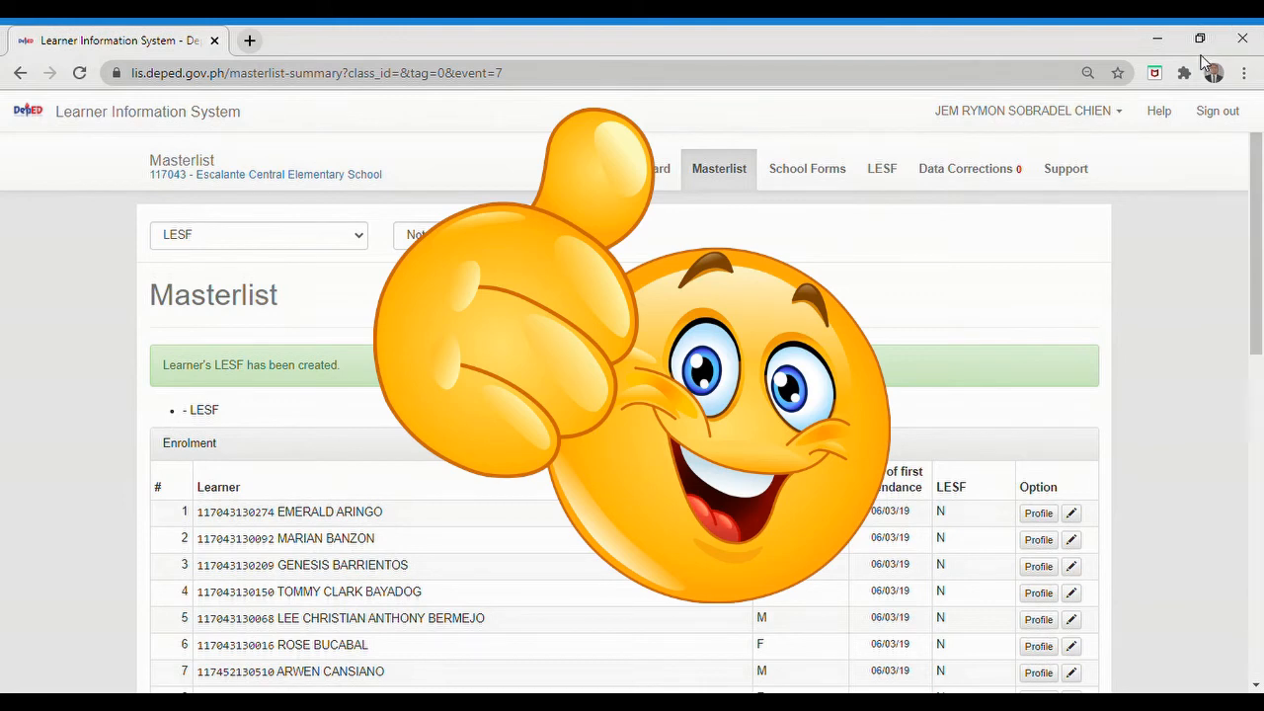